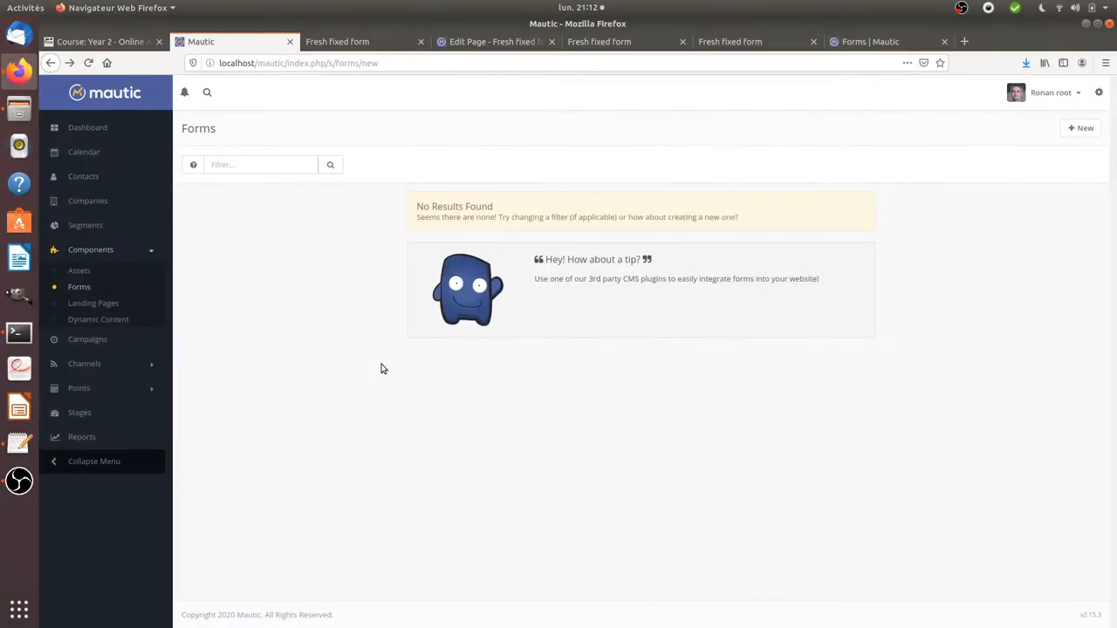
mouse_move(475, 254)
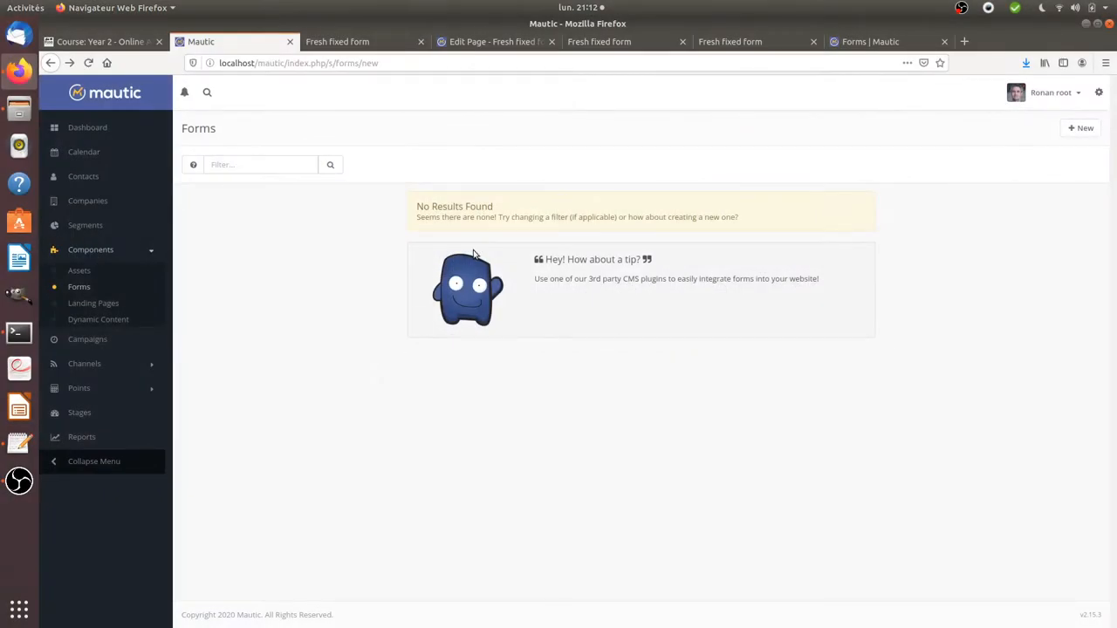
mouse_move(495, 248)
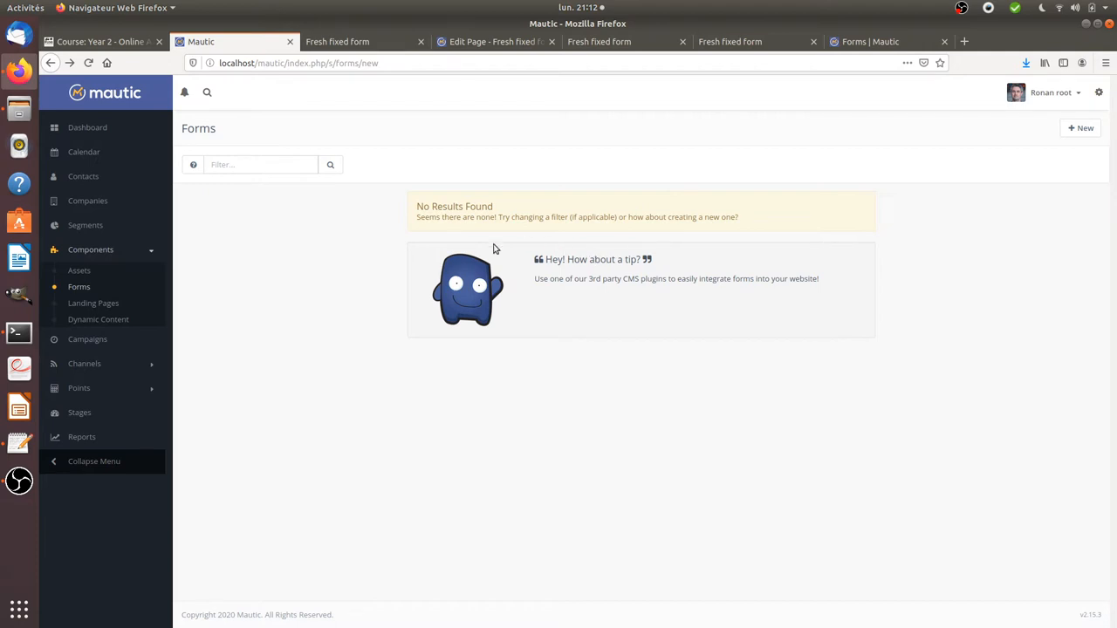
mouse_move(292, 345)
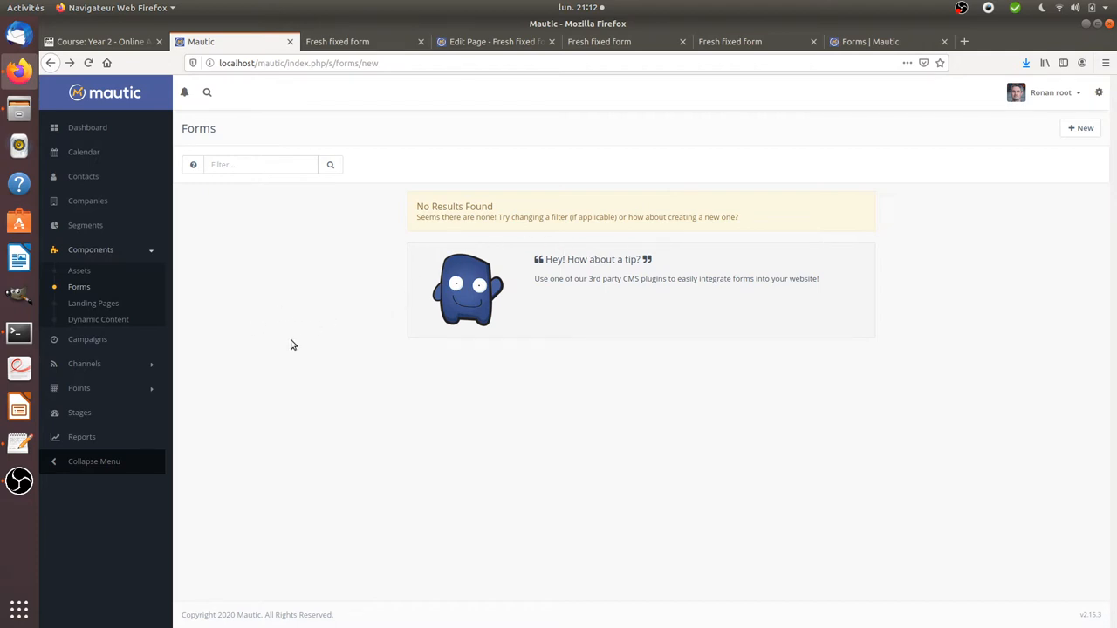
Open the Landing Pages list from the Components menu.
click(92, 303)
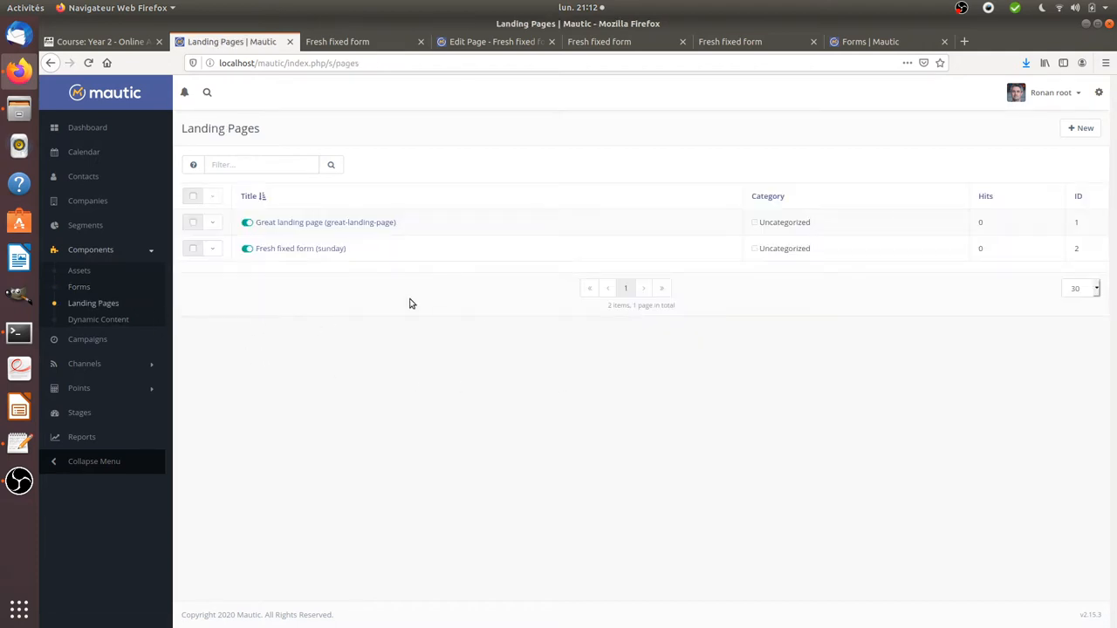
mouse_move(1050, 150)
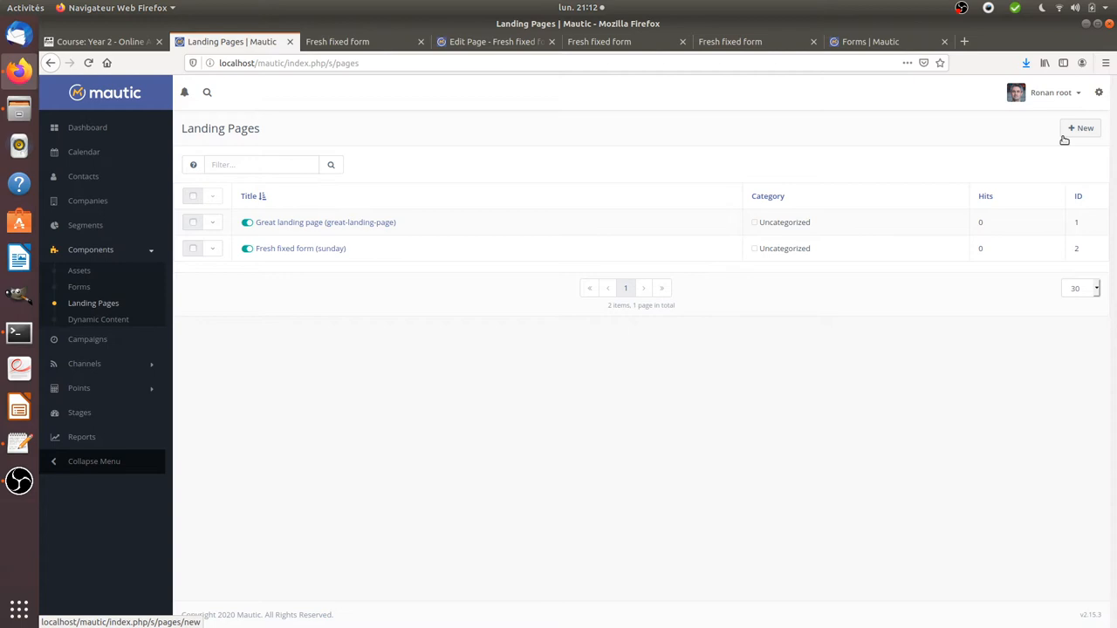
mouse_move(778, 305)
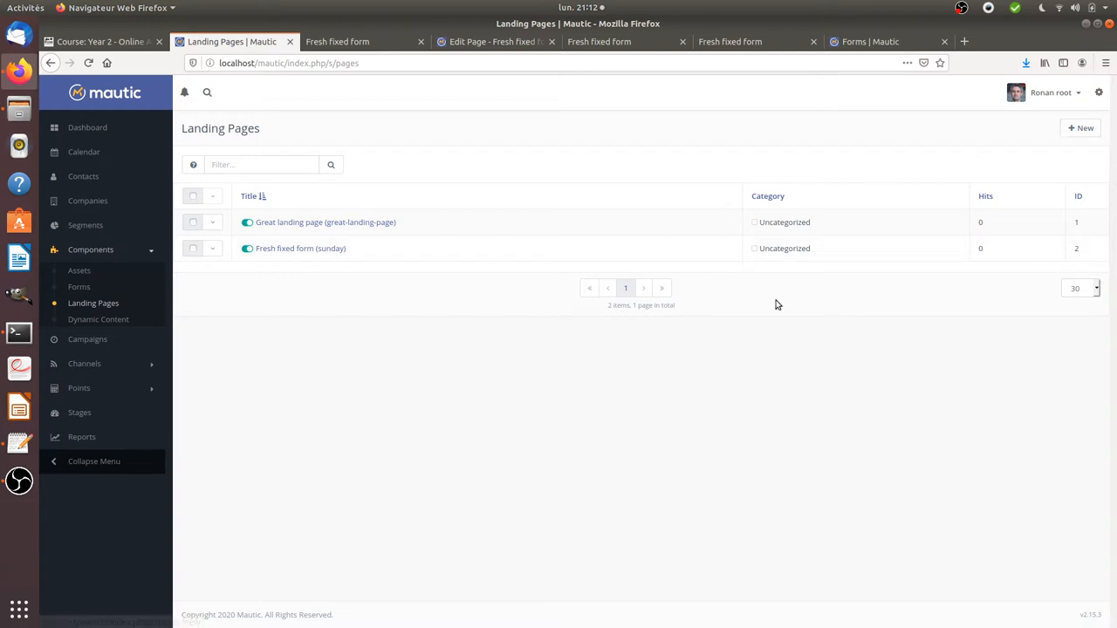
mouse_move(951, 195)
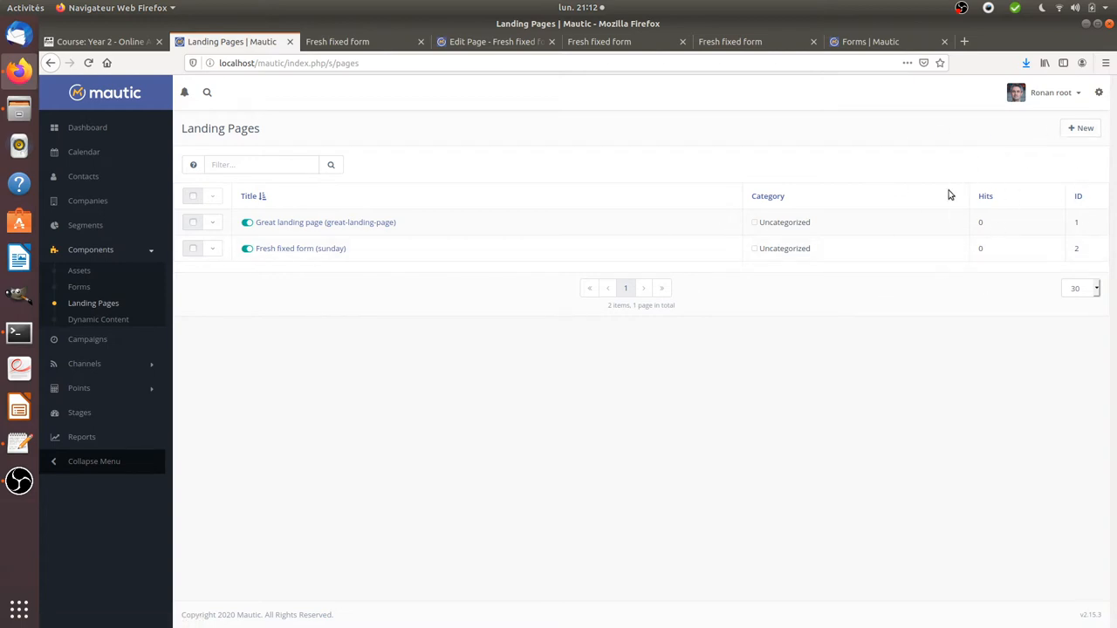
mouse_move(365, 351)
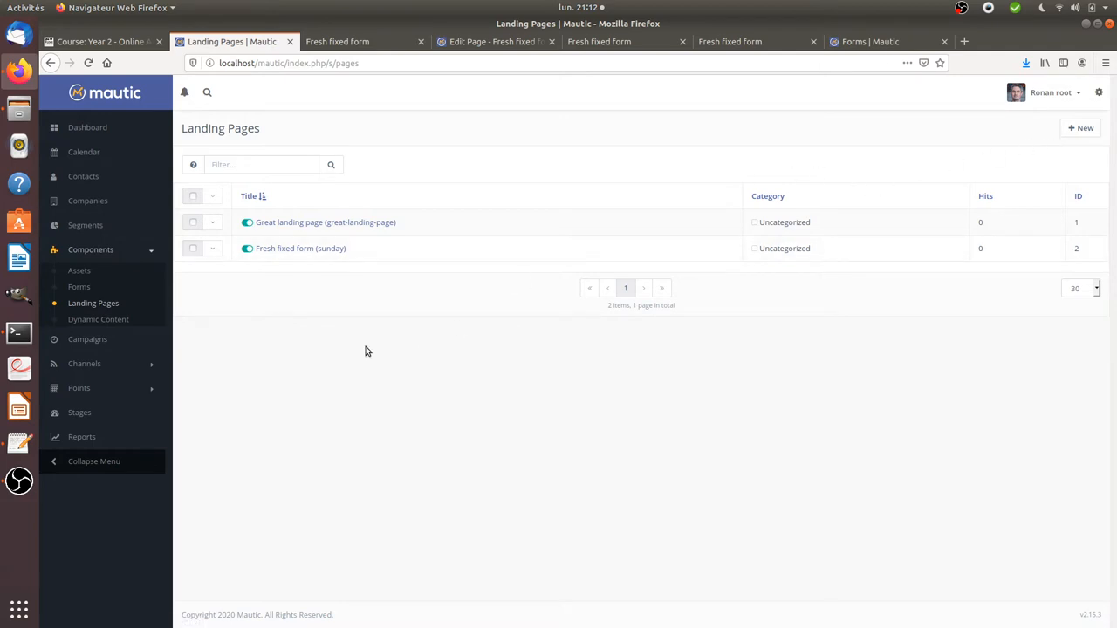
mouse_move(1066, 159)
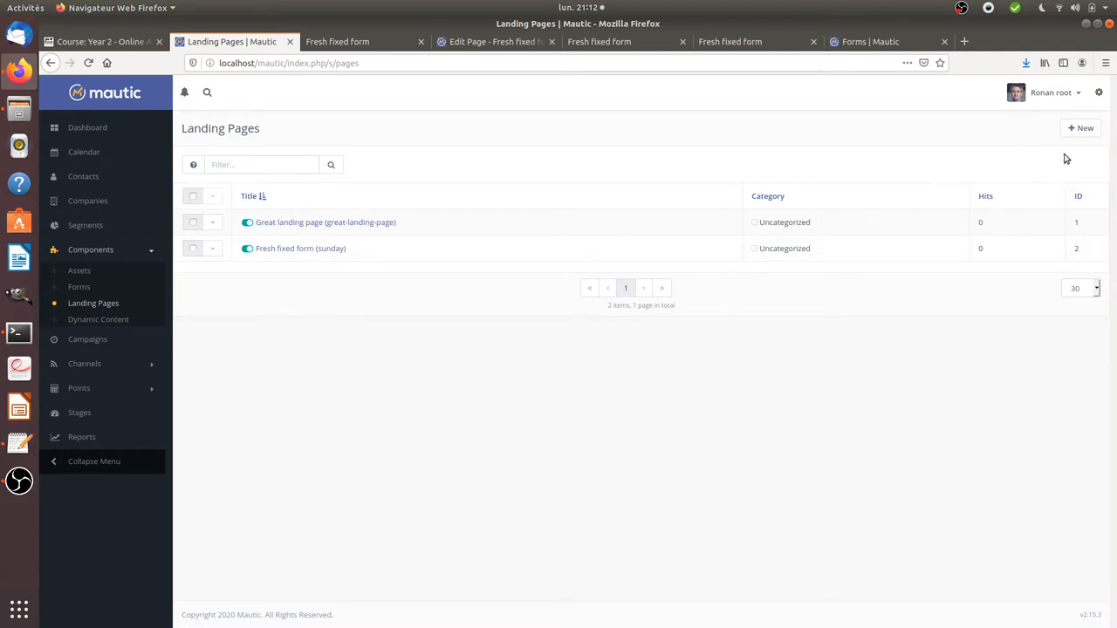
Try a new Fresh - Wide Form landing page in the builder, then abandon it for Forms.
click(1080, 127)
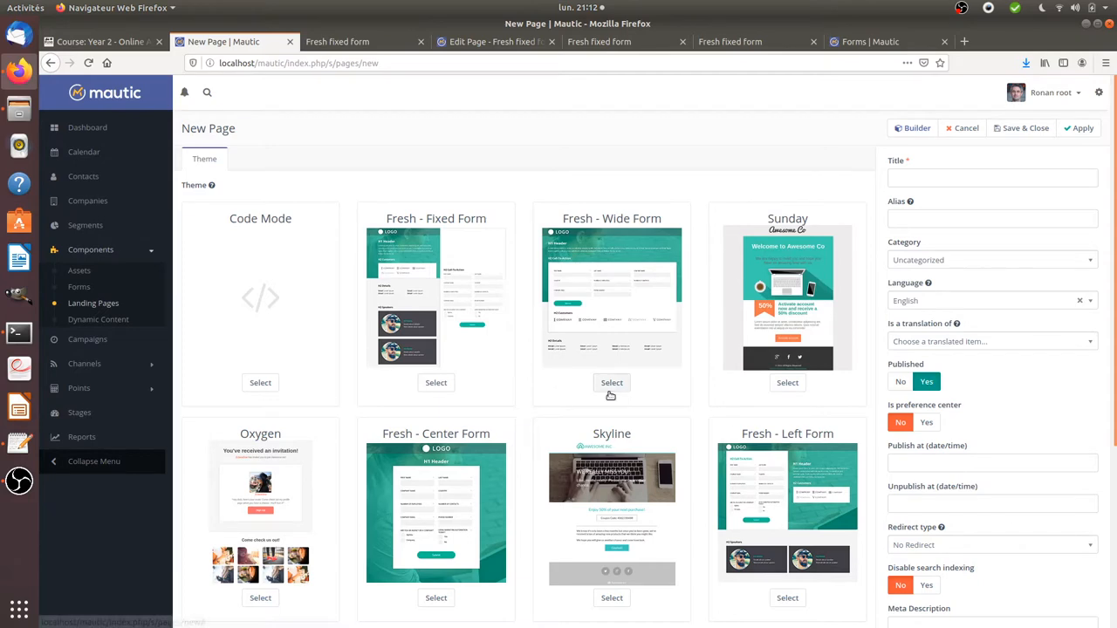
click(612, 382)
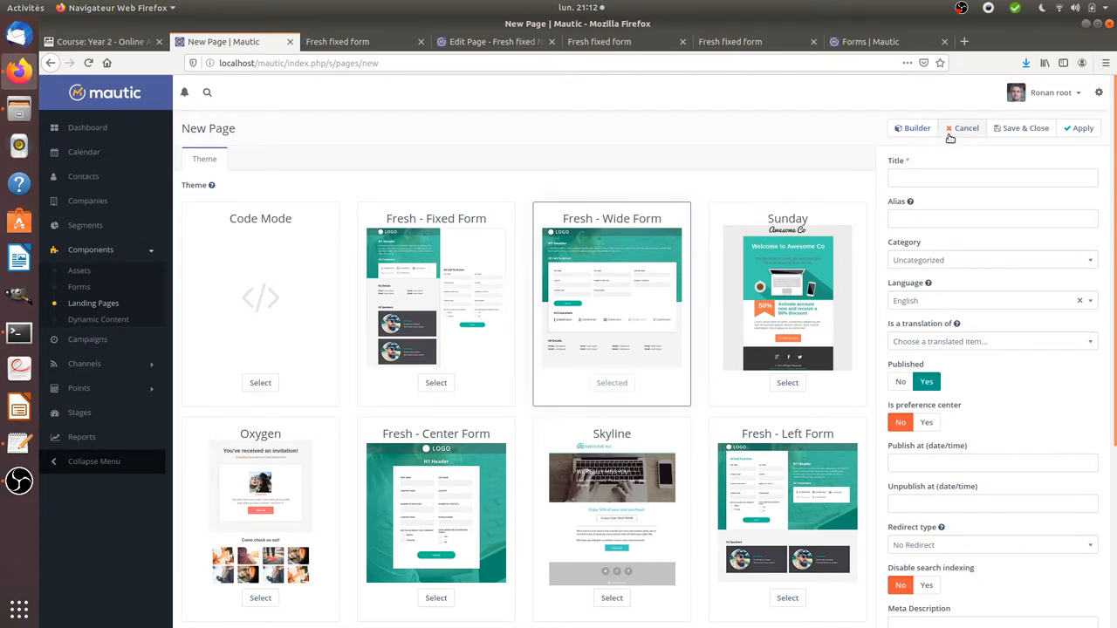
click(916, 127)
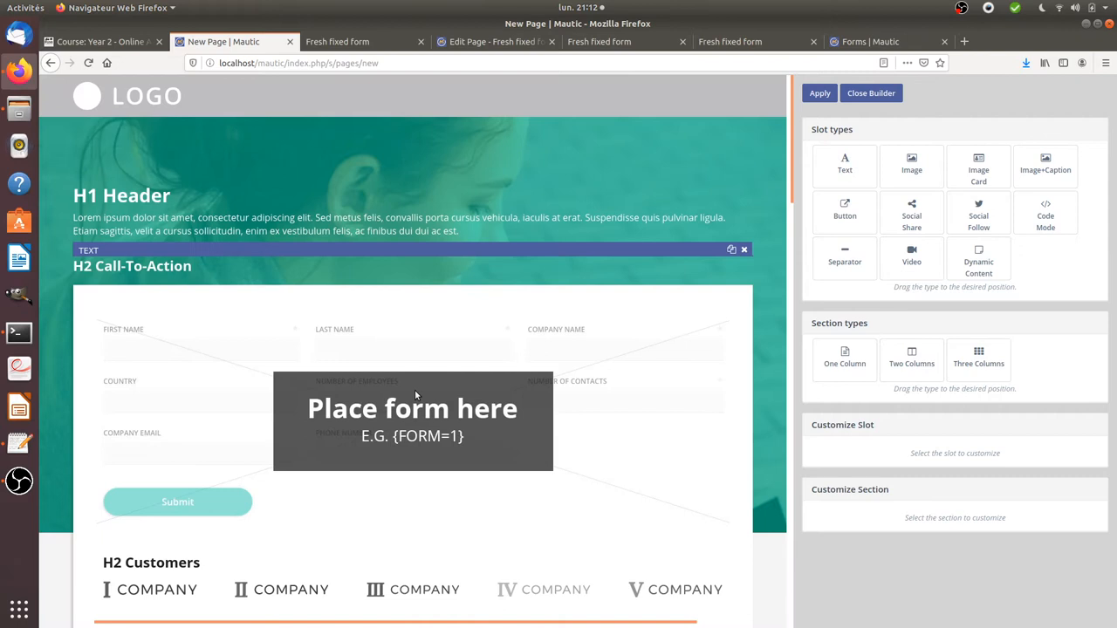
mouse_move(295, 478)
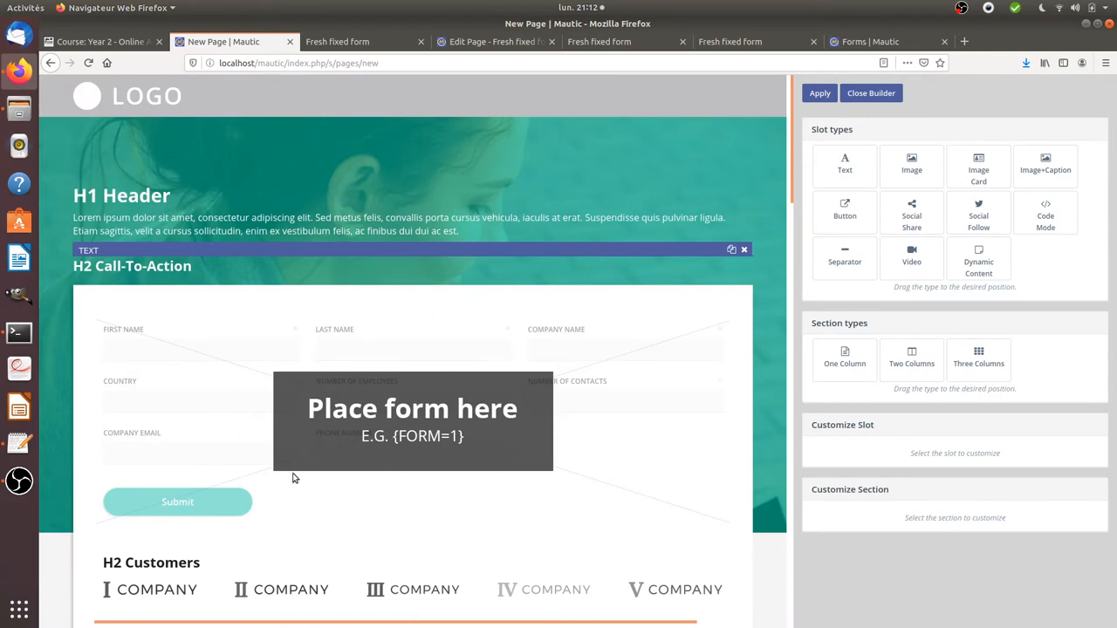
mouse_move(528, 436)
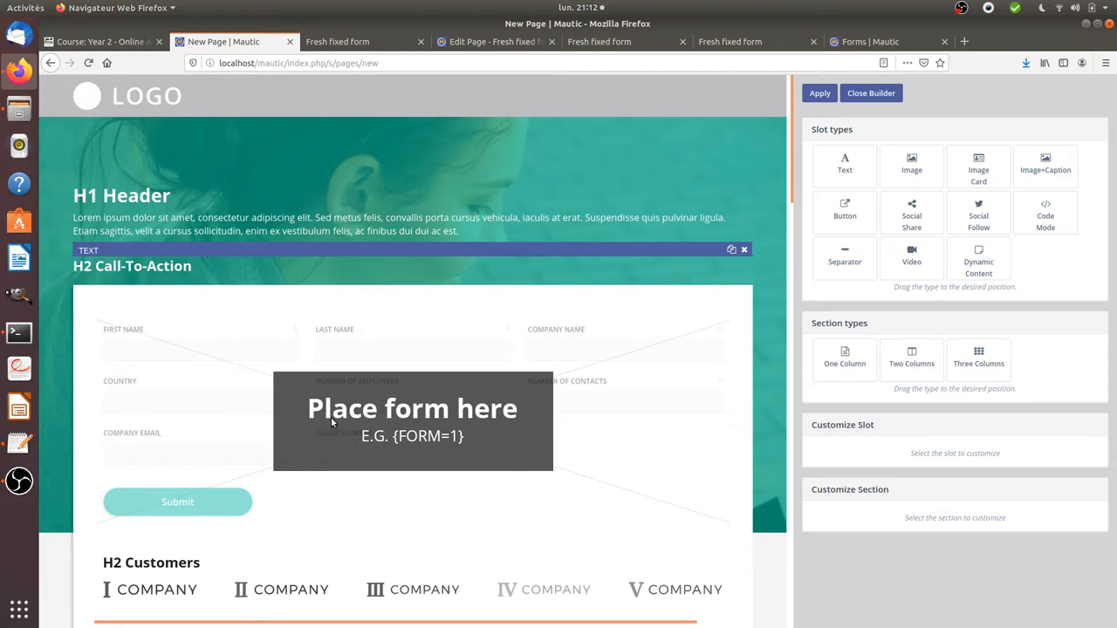
mouse_move(452, 379)
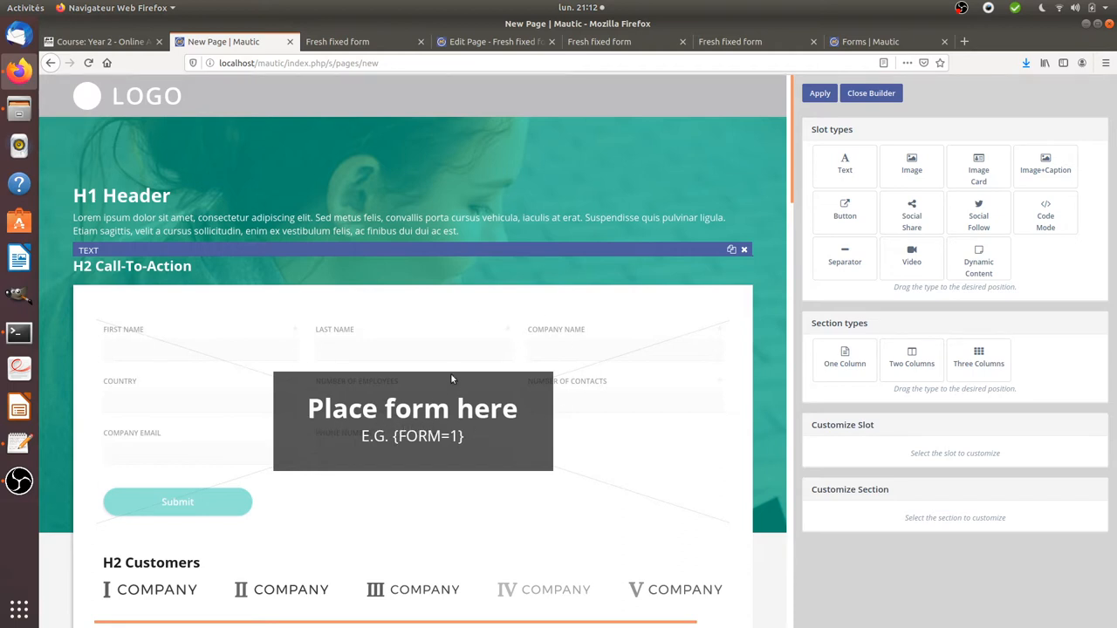
mouse_move(611, 282)
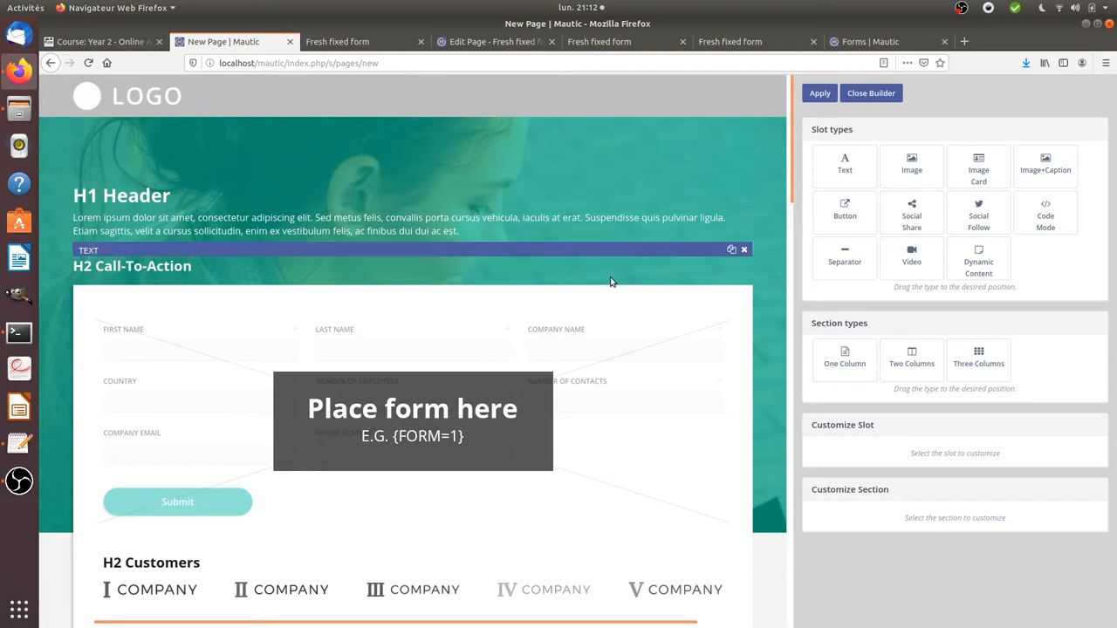
click(870, 93)
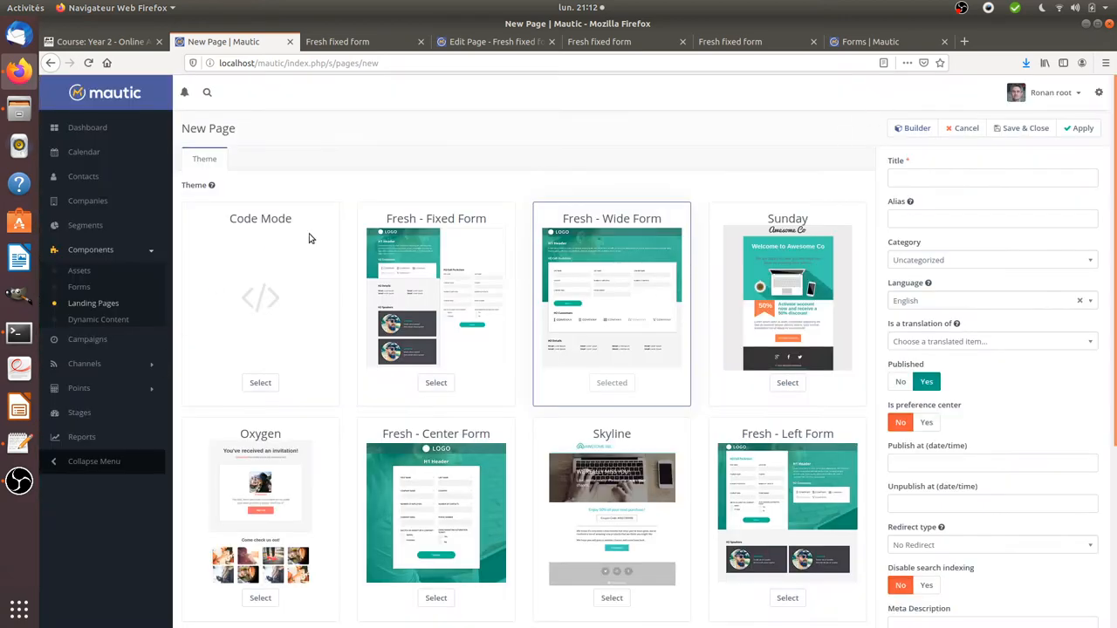
click(79, 286)
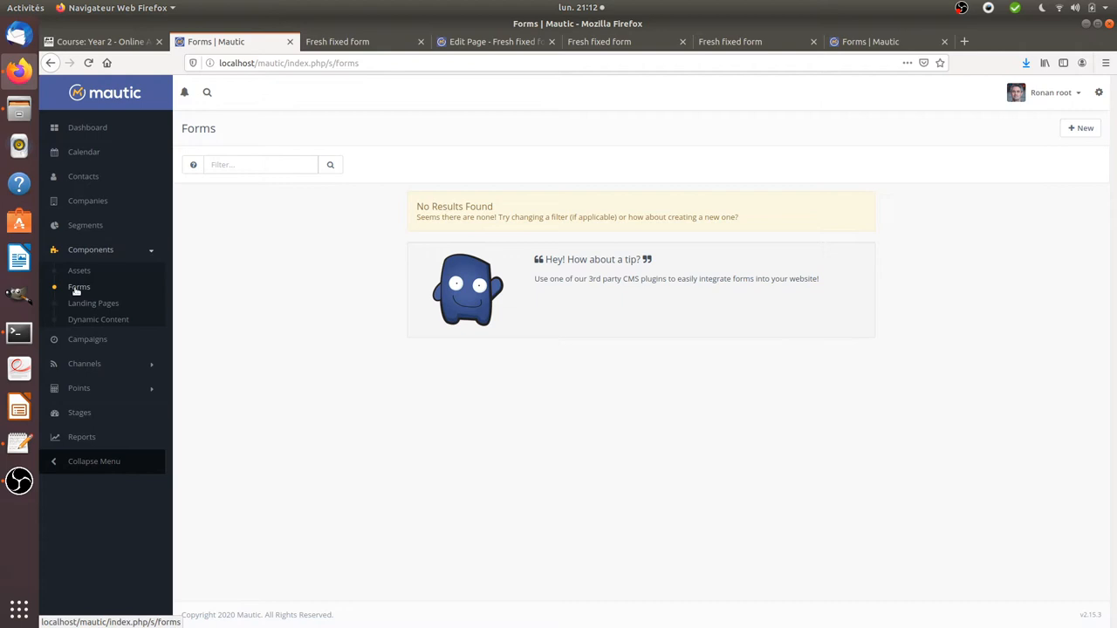
Start a new standalone form named 'General' and move to its Fields tab.
click(1081, 128)
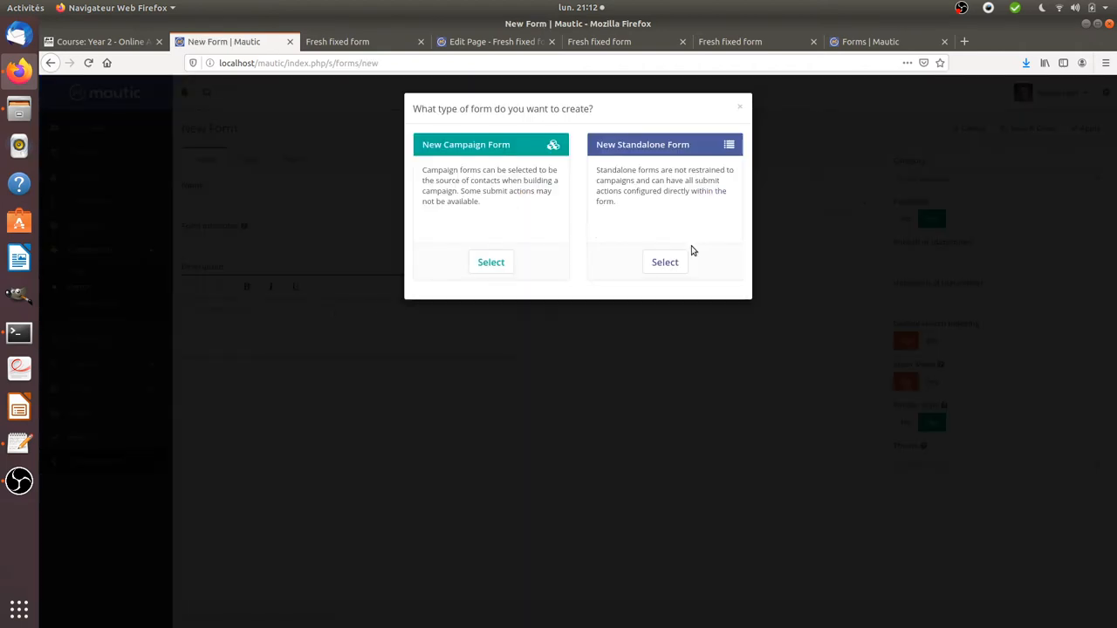
click(665, 262)
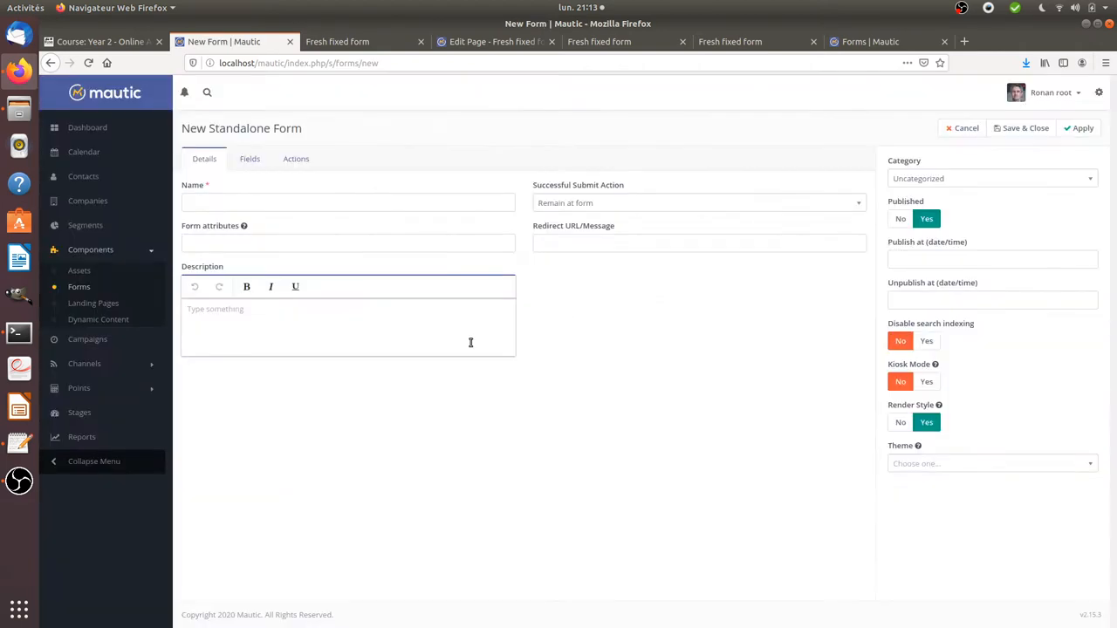
click(348, 201)
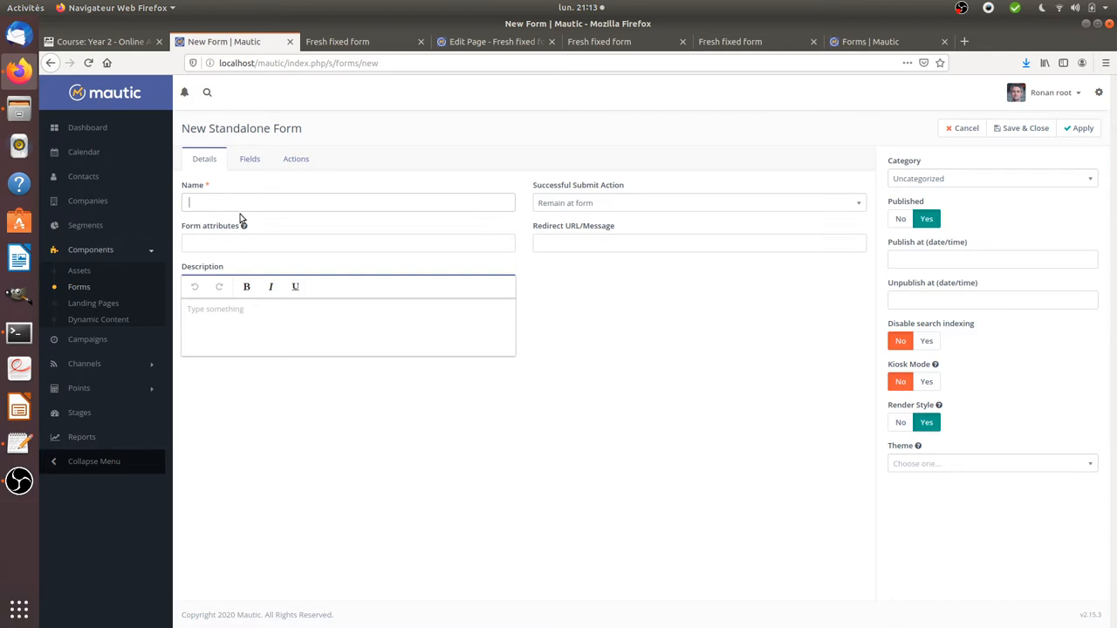
text(General)
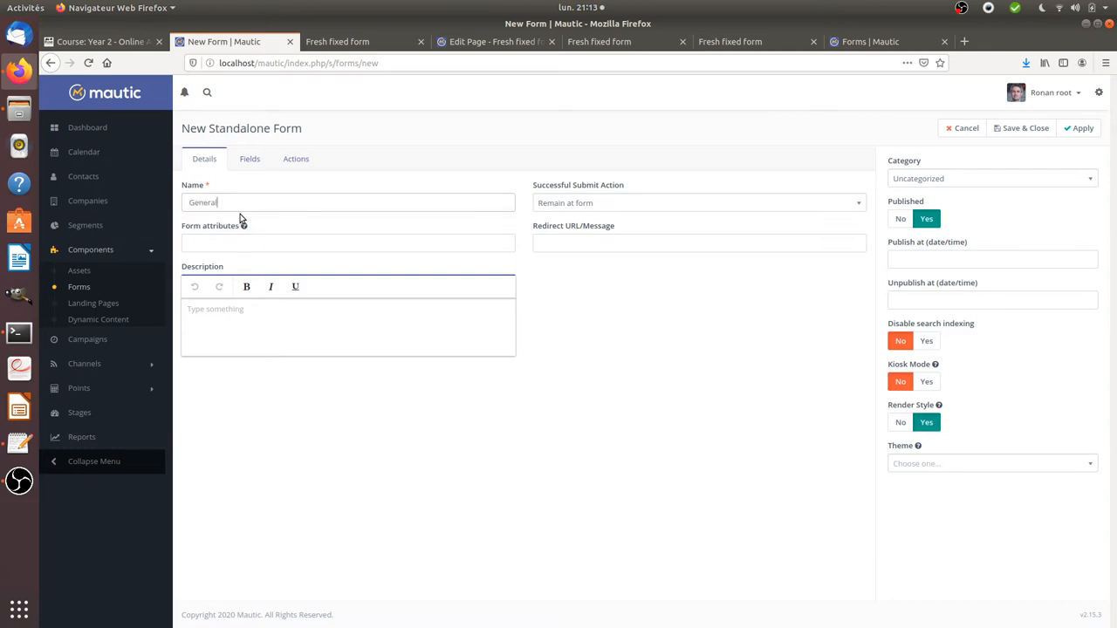
click(249, 159)
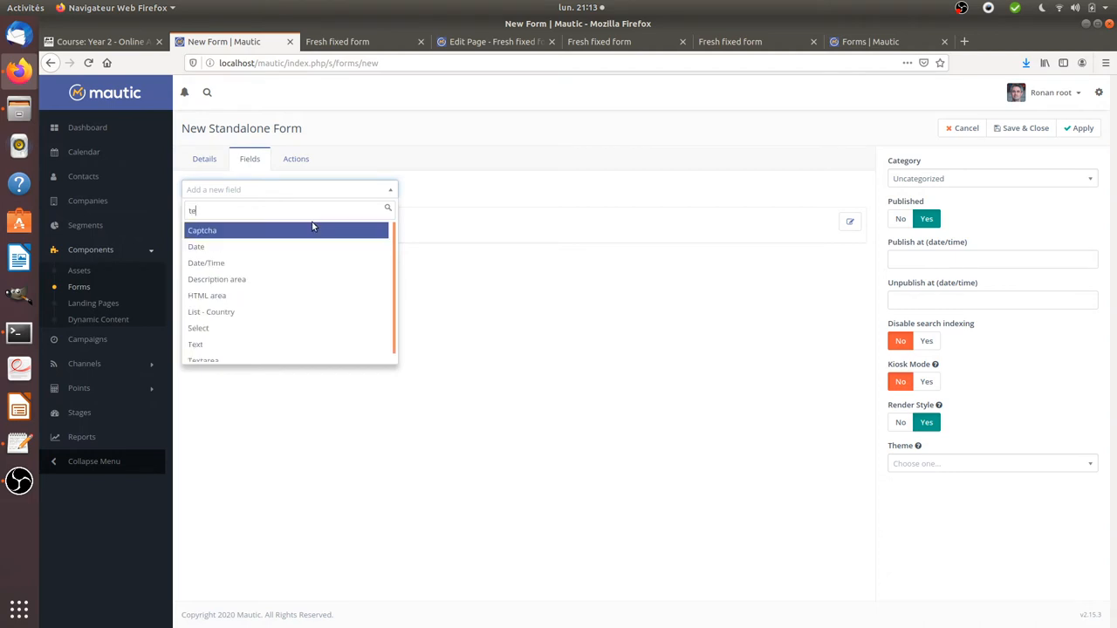
Add a 'First name' text field linked to the contact's first name.
click(195, 344)
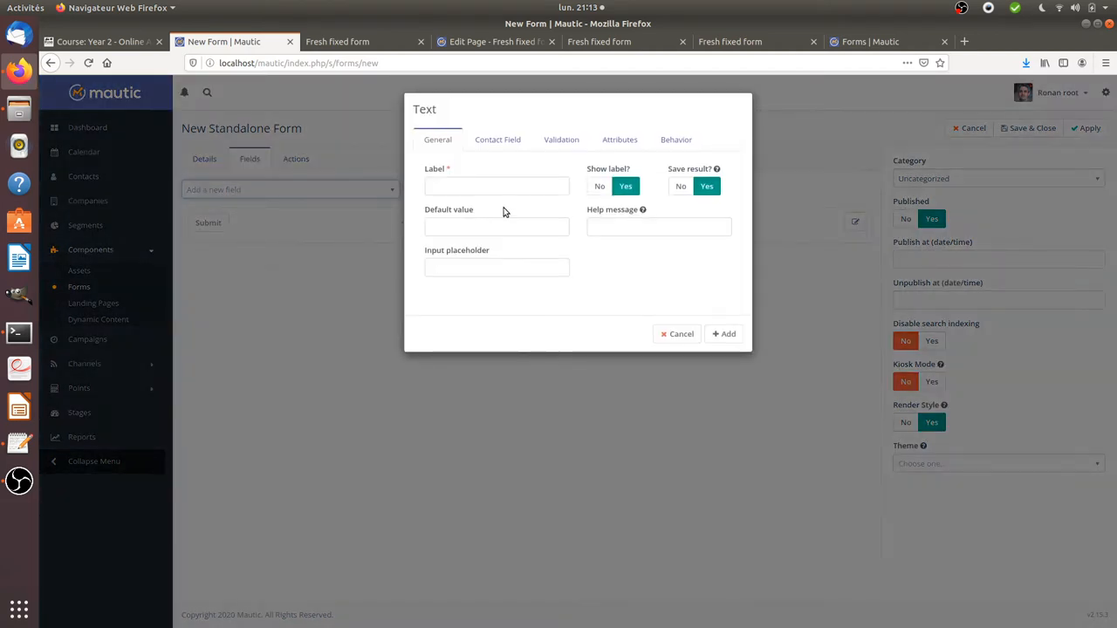
click(497, 186)
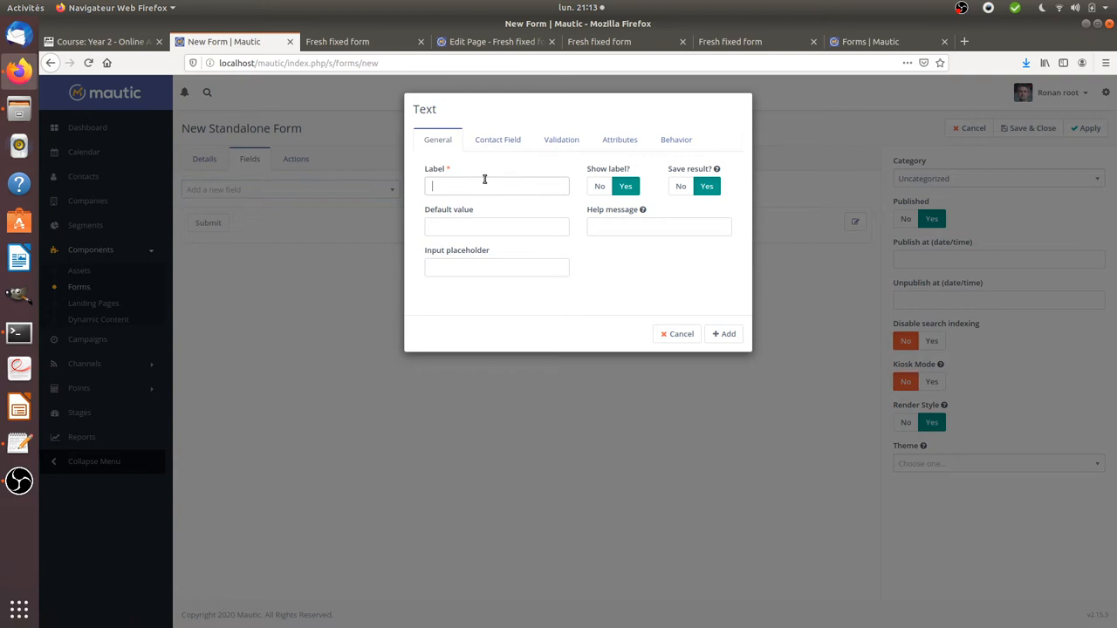
text(First name)
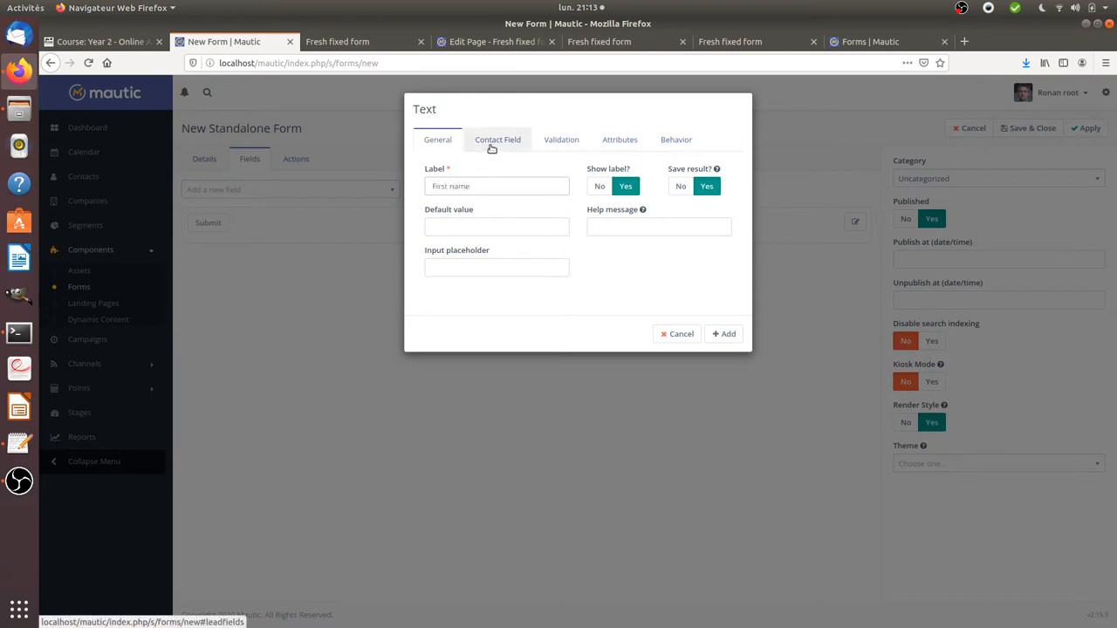
click(498, 139)
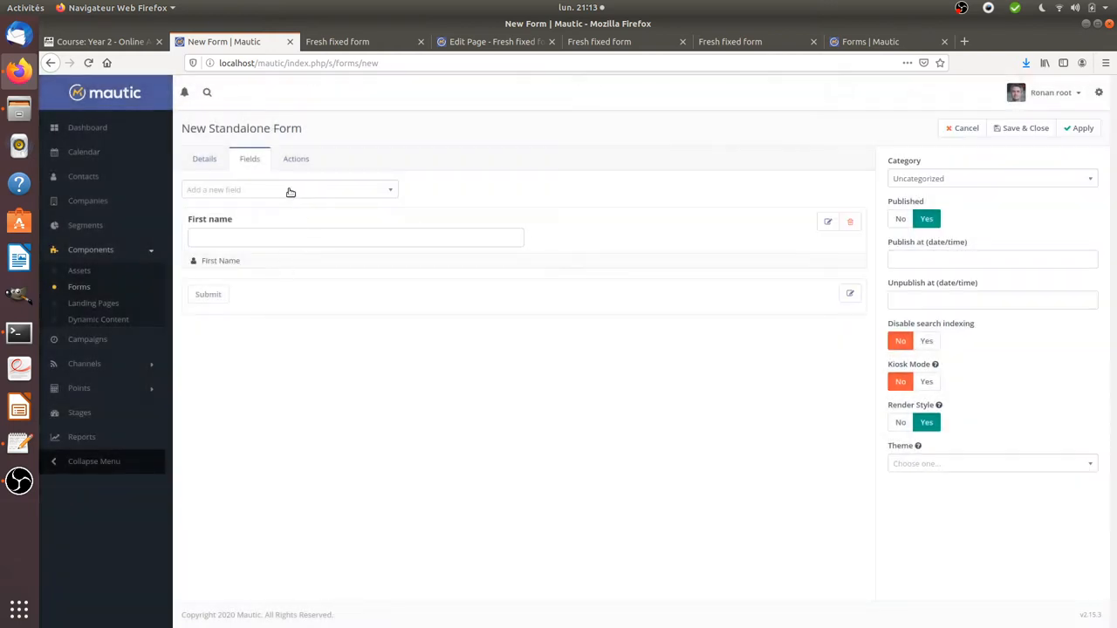
Add a 'Family name' text field mapped to the contact's Last Name.
click(290, 189)
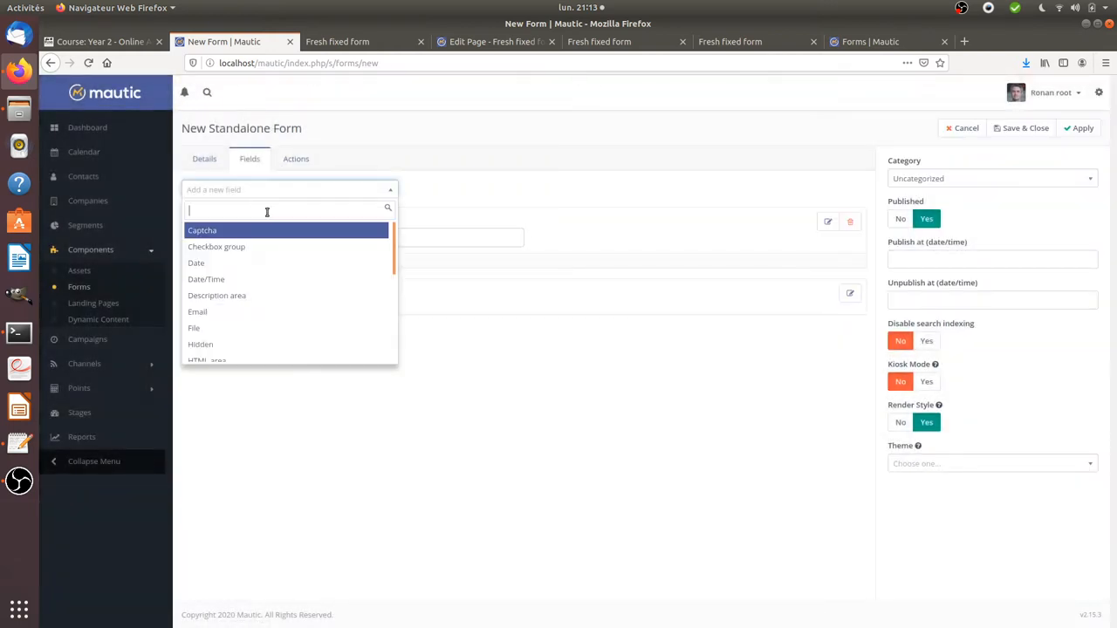
text(text)
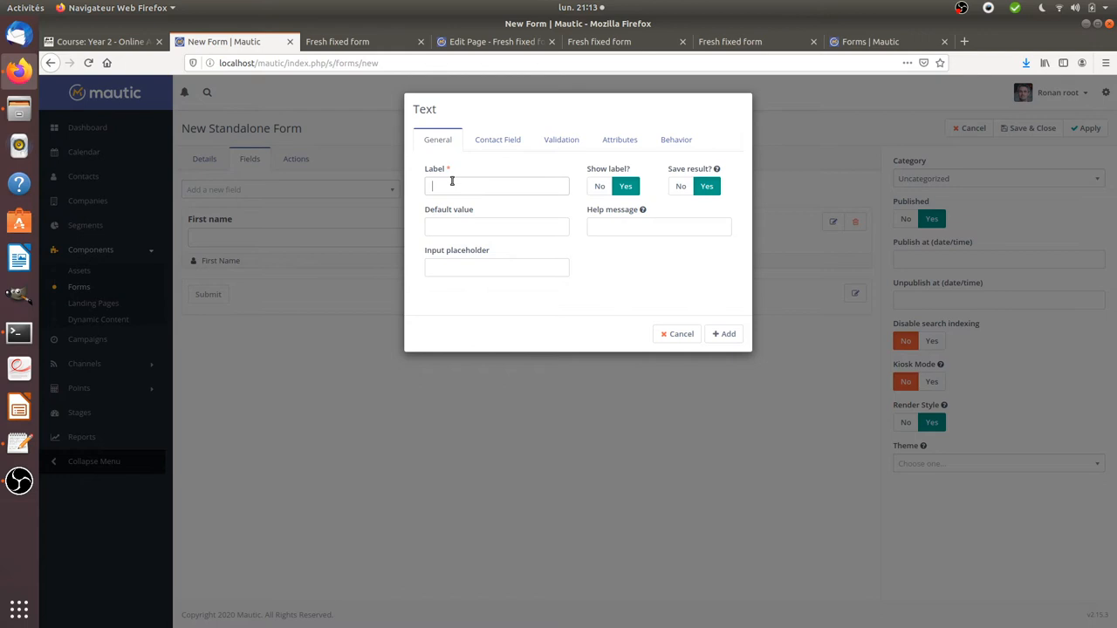
text(Family name)
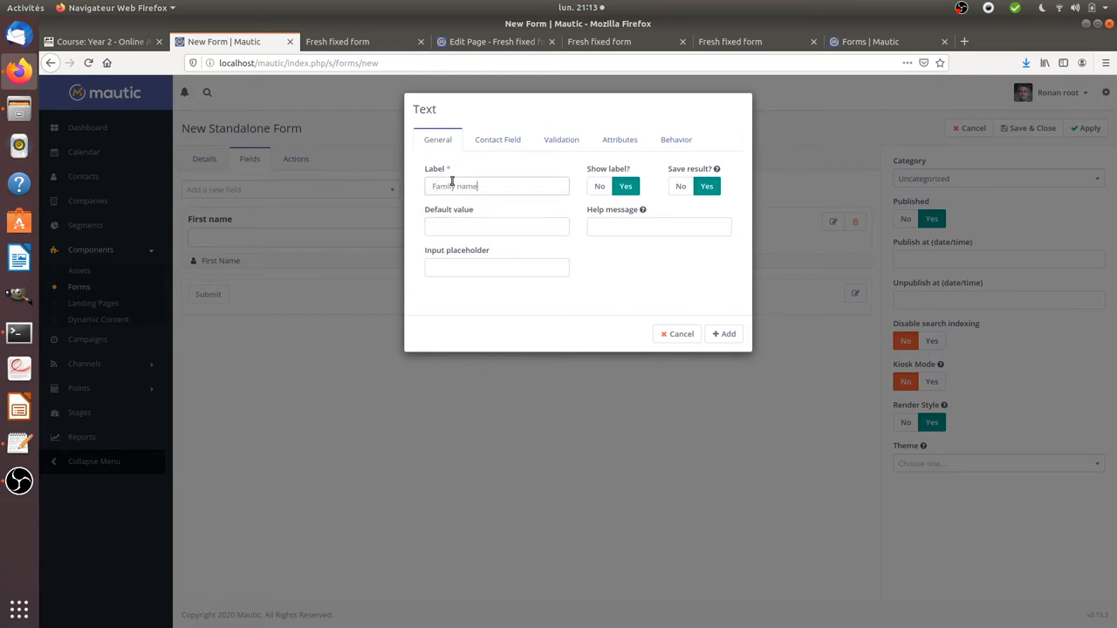
click(498, 139)
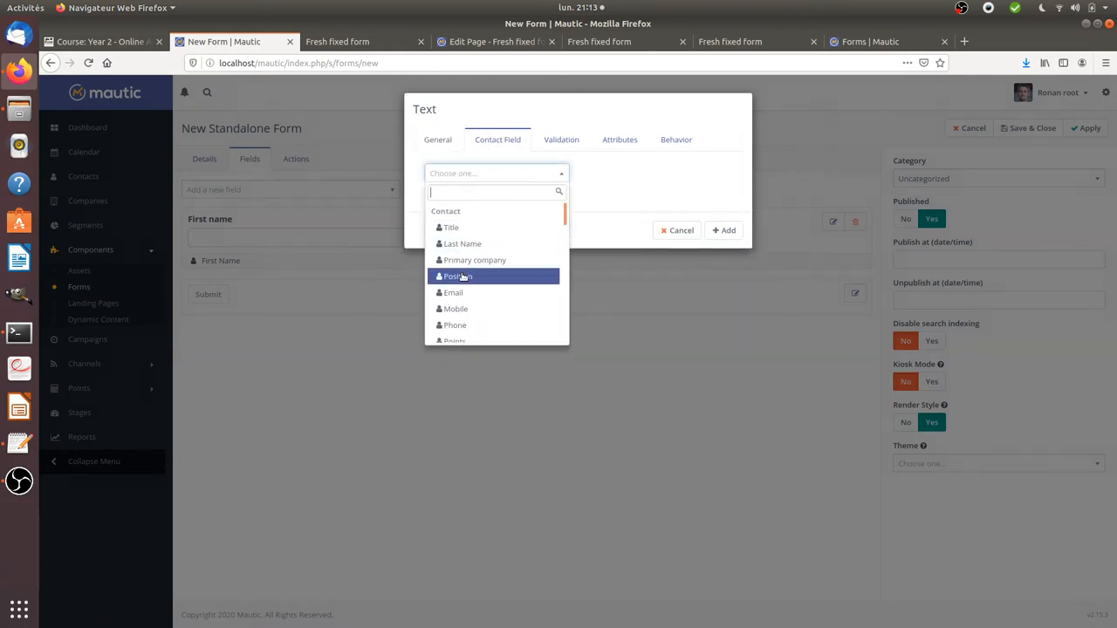
click(462, 244)
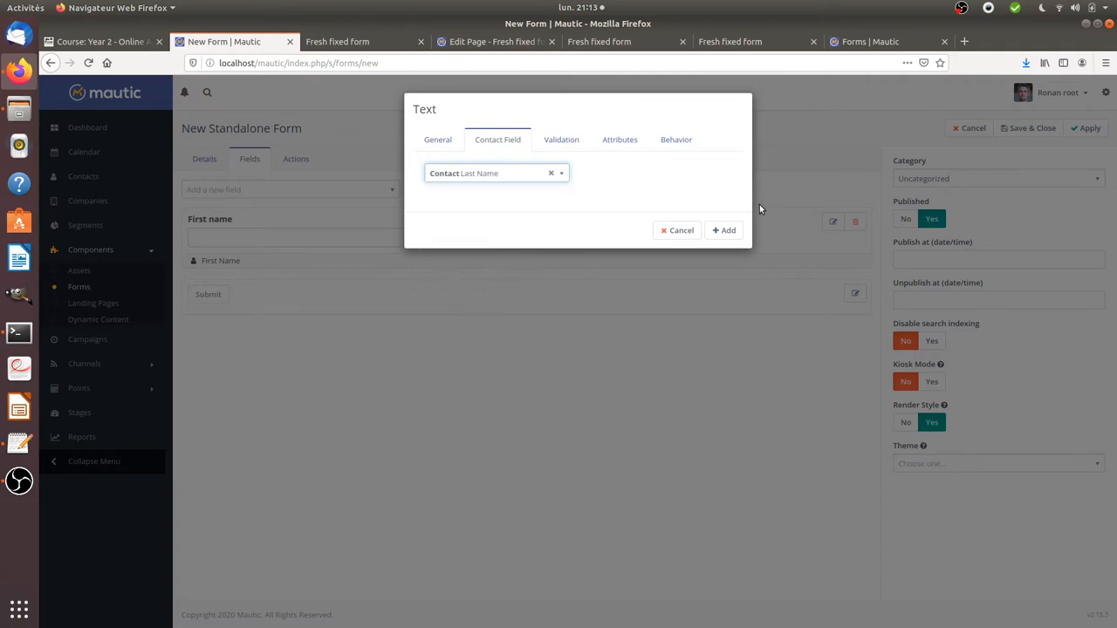
click(724, 230)
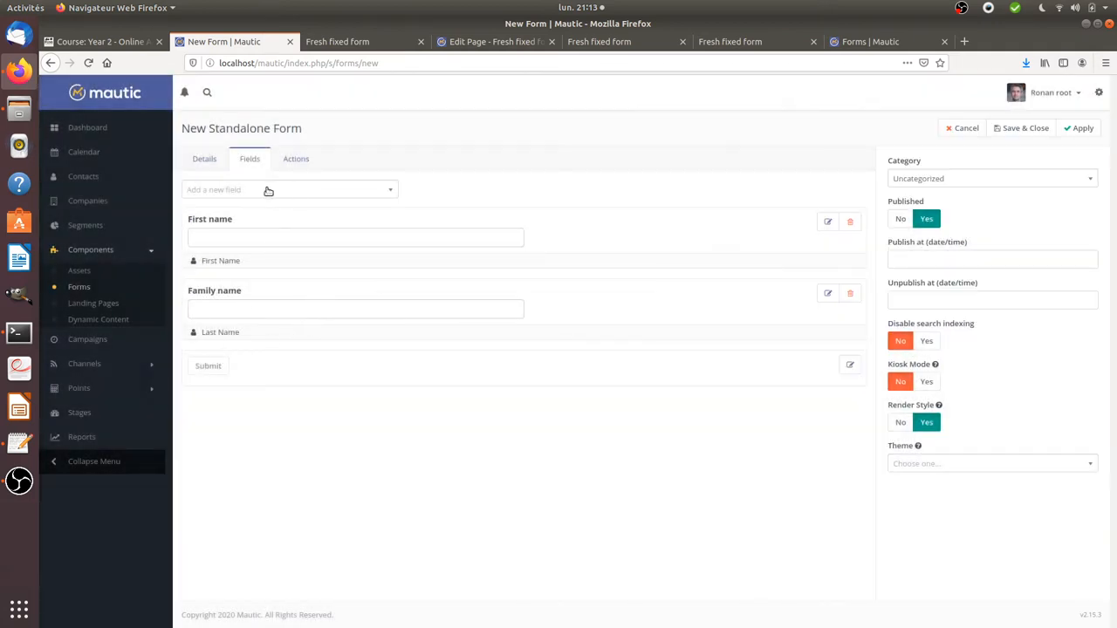
Add an email field linked to contact email and assign a new 'General form' category.
click(288, 189)
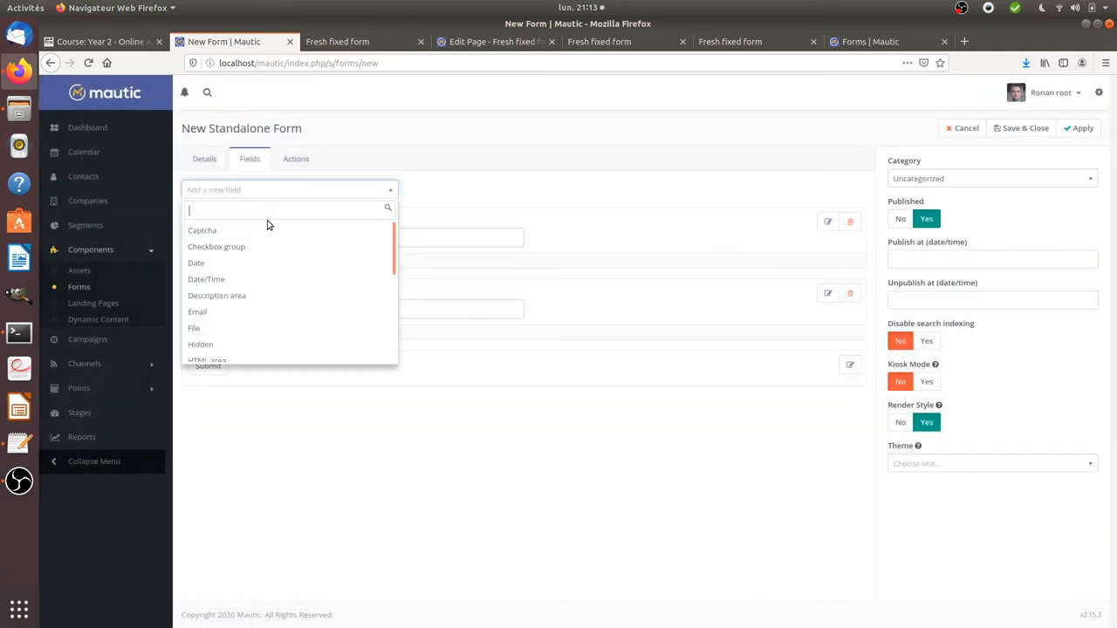
click(197, 311)
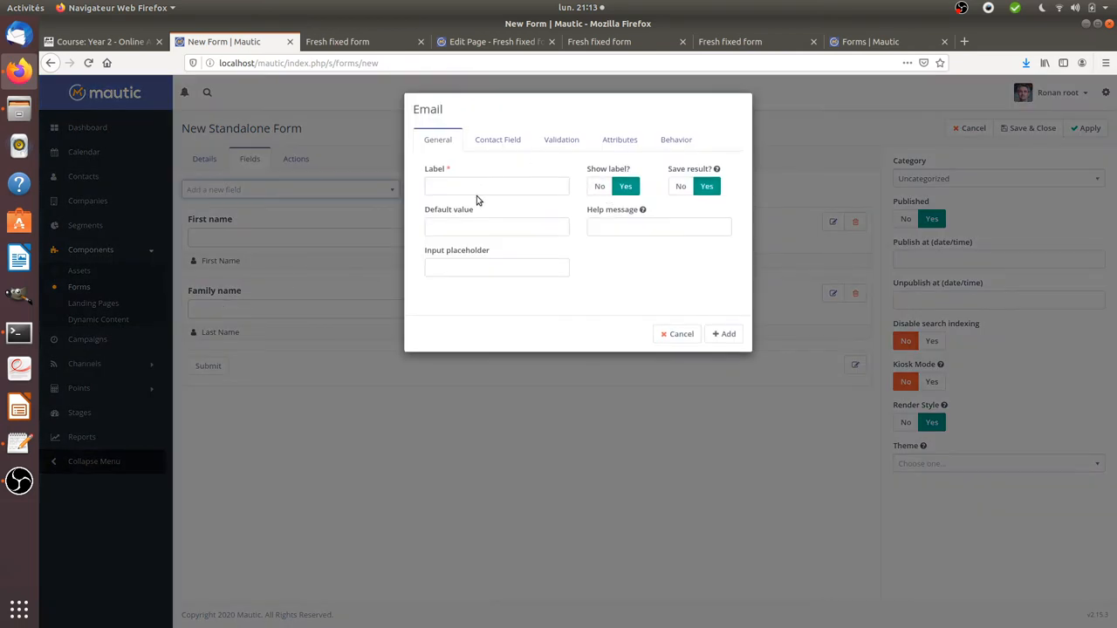
text(email)
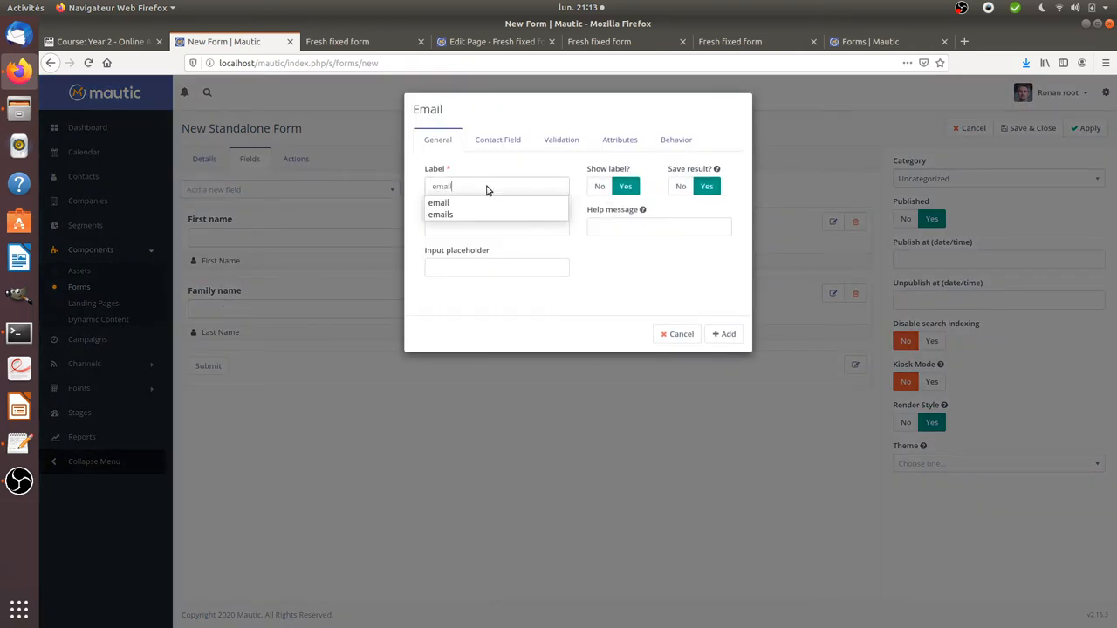
click(498, 140)
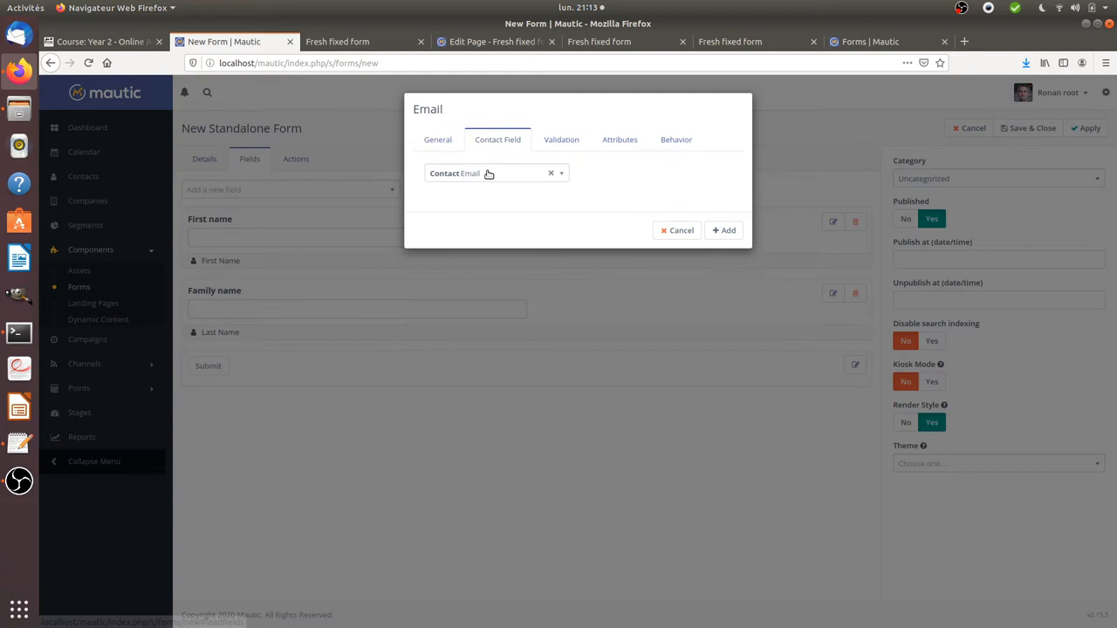
click(724, 230)
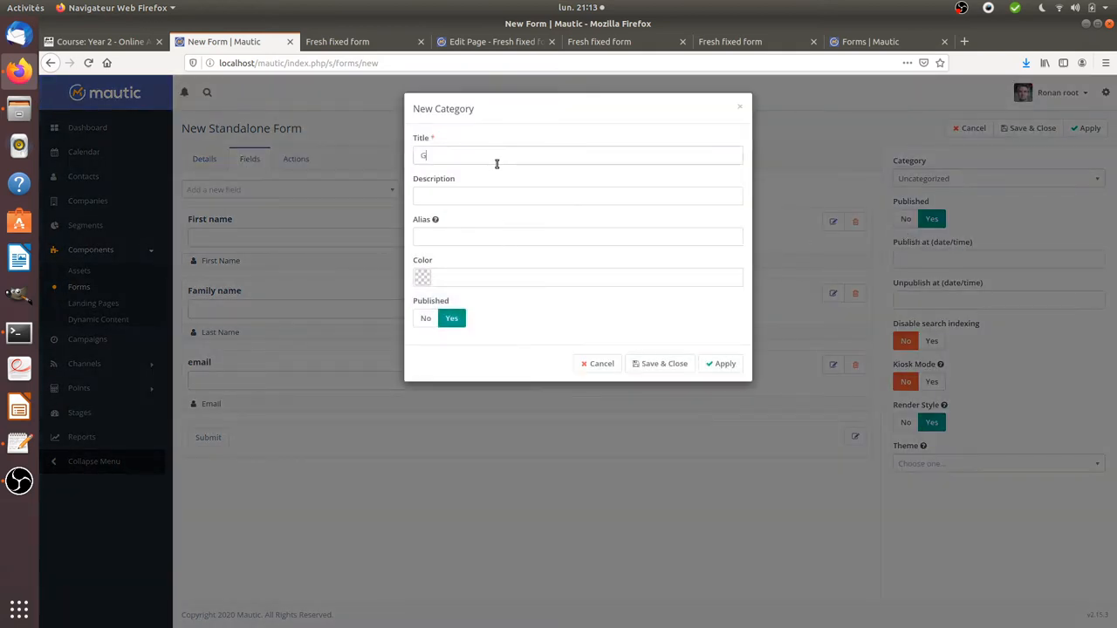
text(eneral fo)
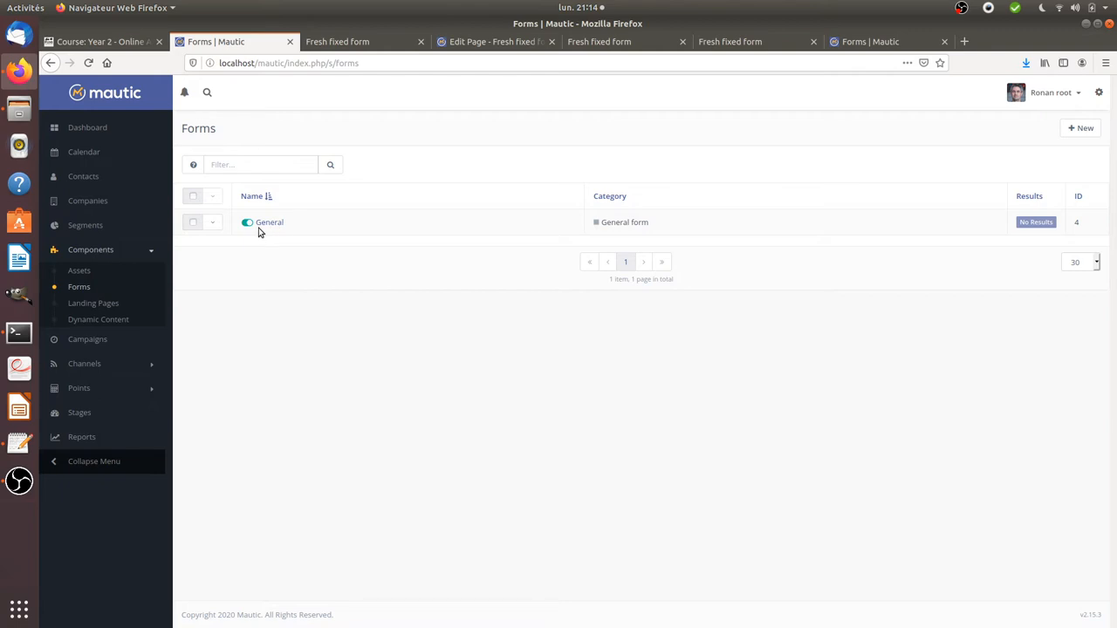
Create a new landing page on the Fresh - Left Form theme after previewing it.
click(93, 302)
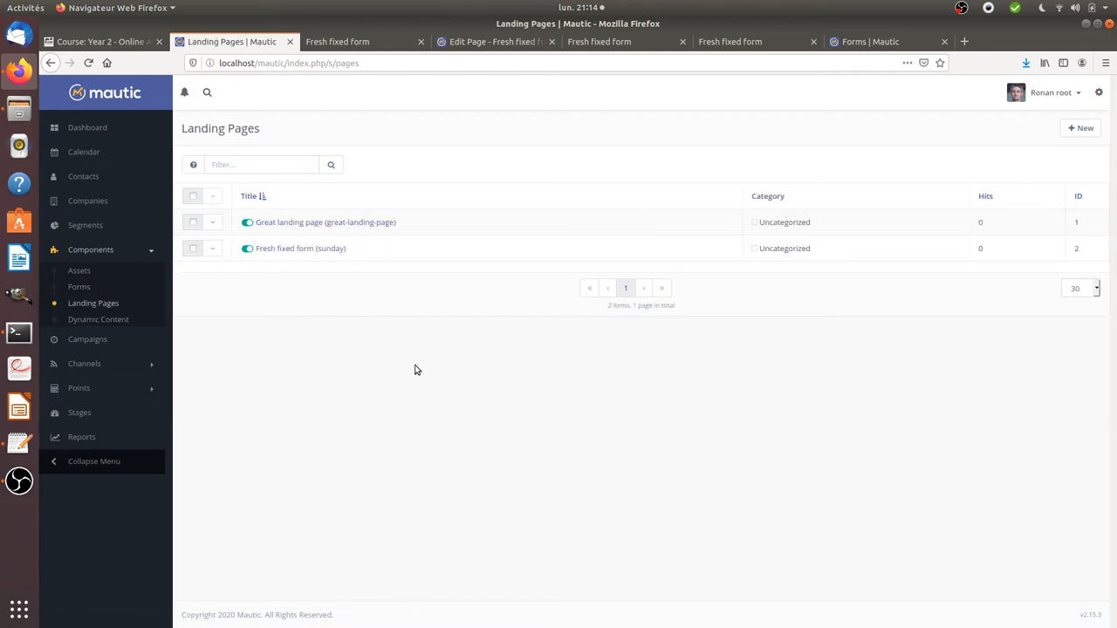
click(1081, 127)
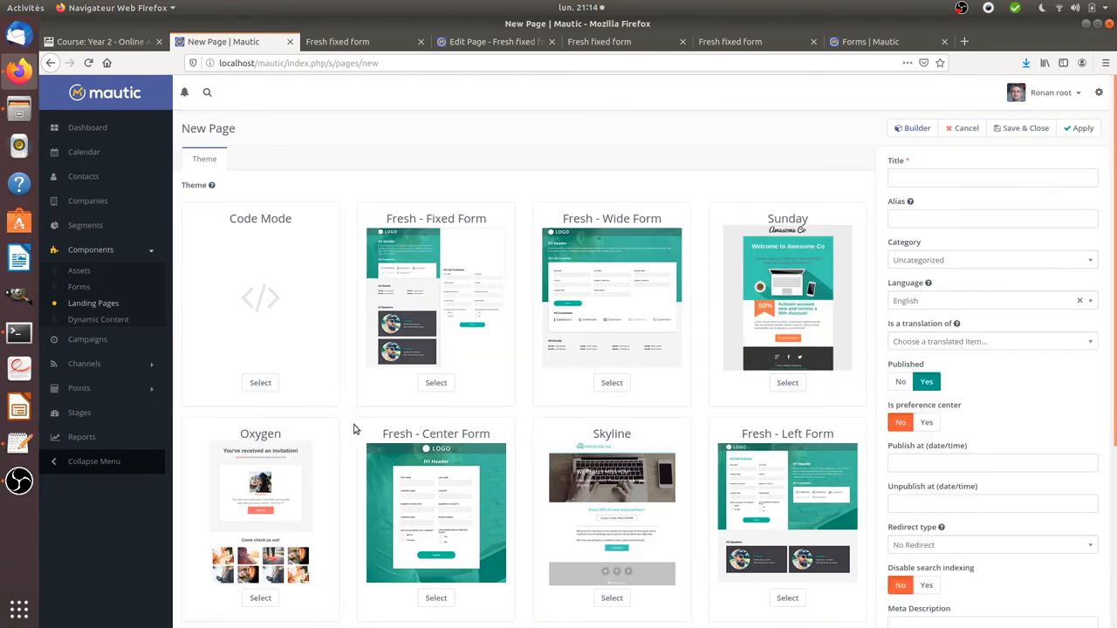
mouse_move(730, 317)
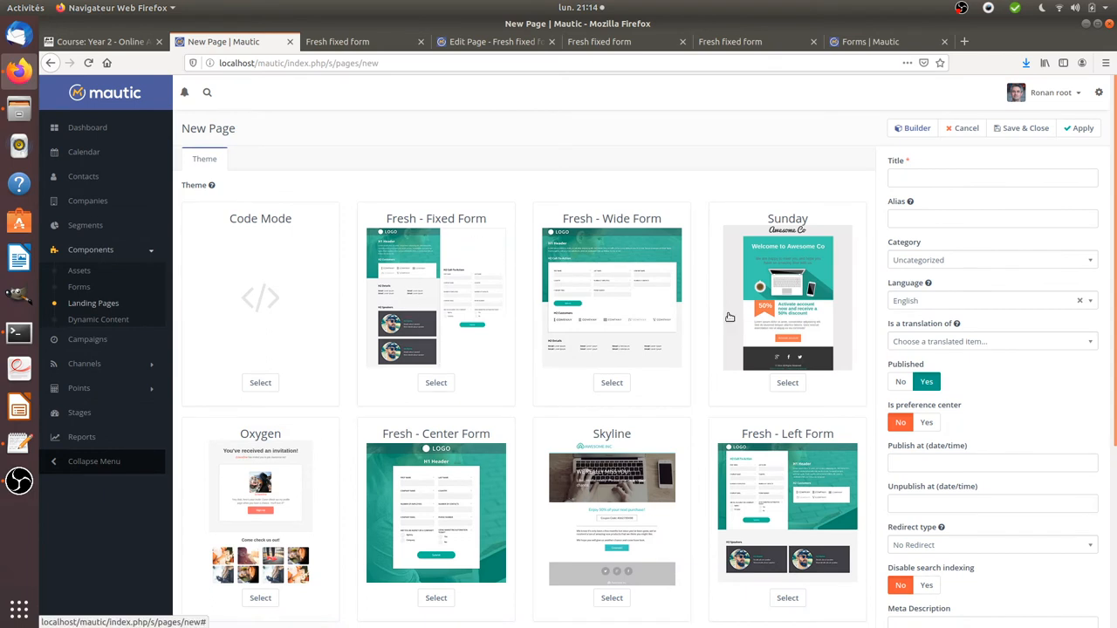
scroll(down, 3)
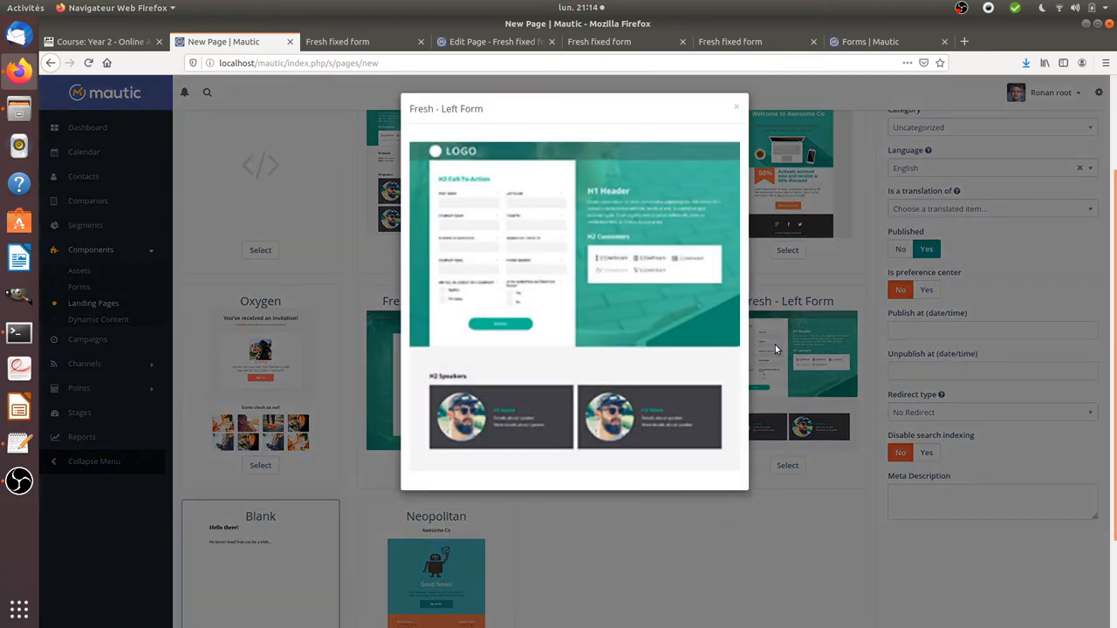
click(736, 107)
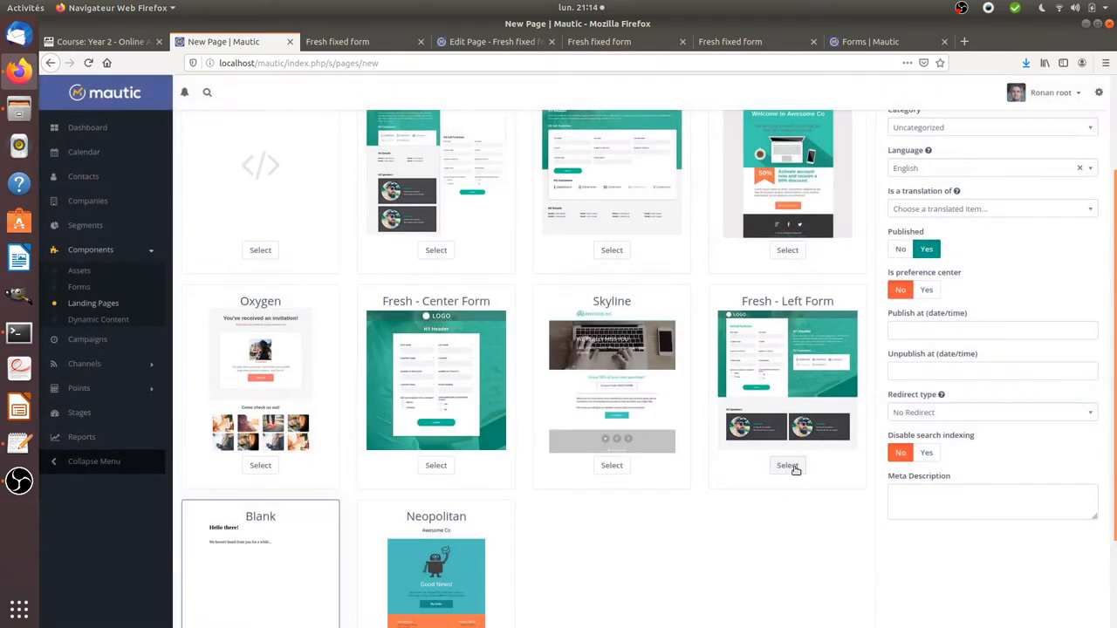
click(787, 465)
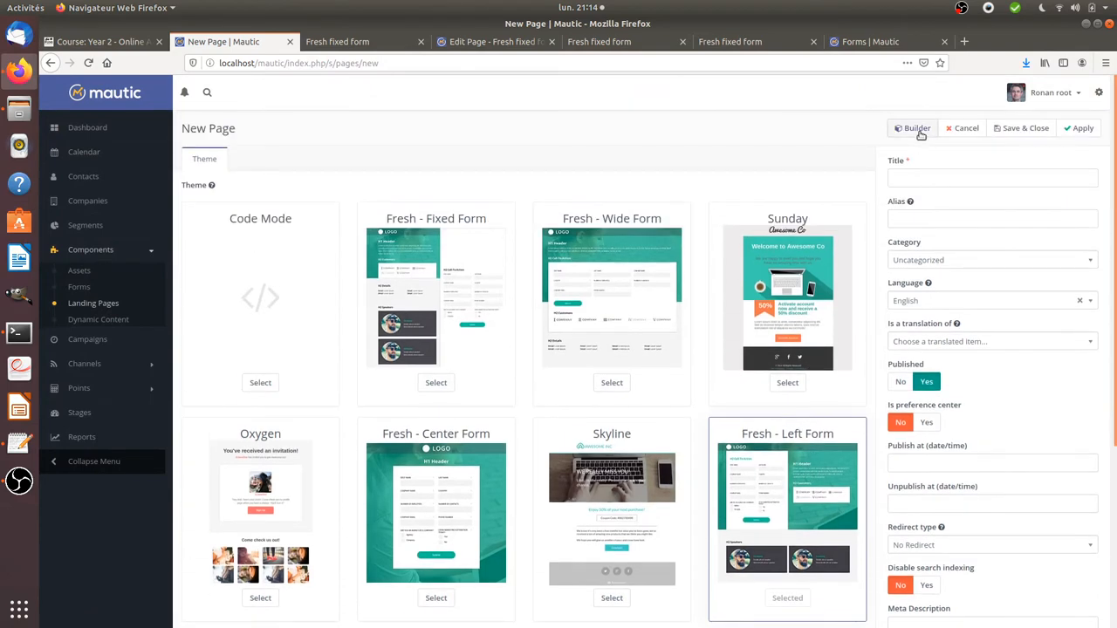
click(916, 128)
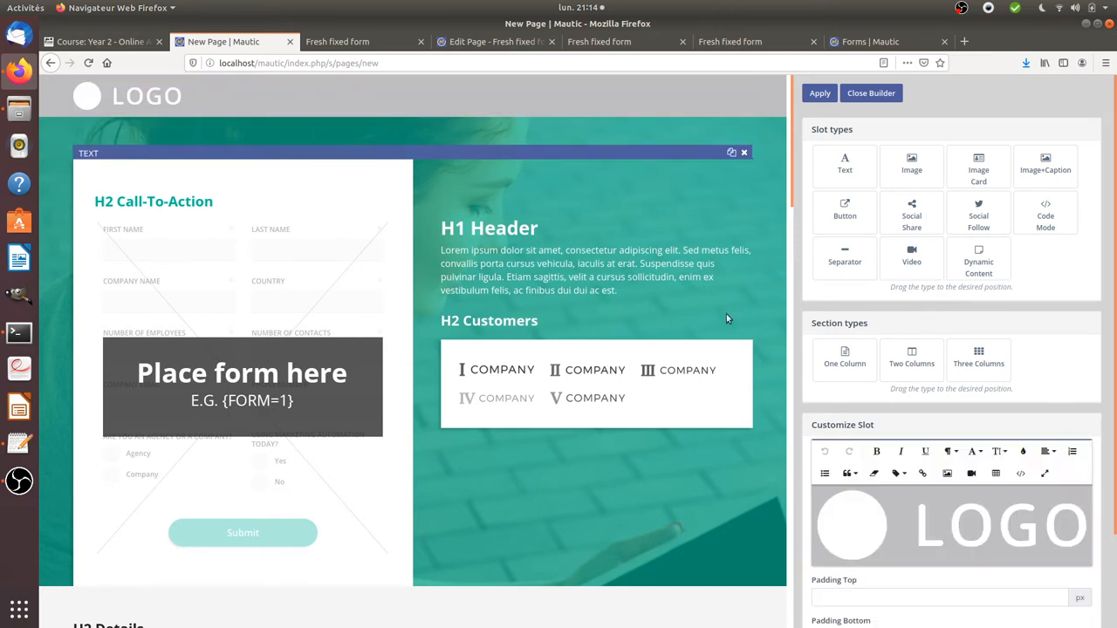
Replace the placeholder logo with the training logo from the server's image manager.
click(952, 523)
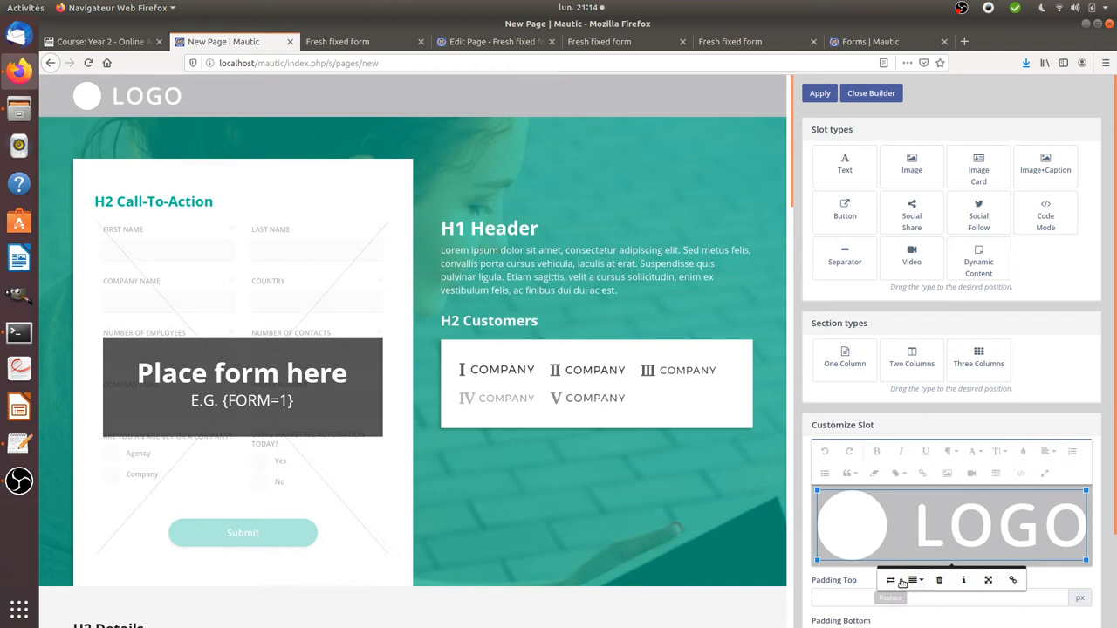
click(900, 580)
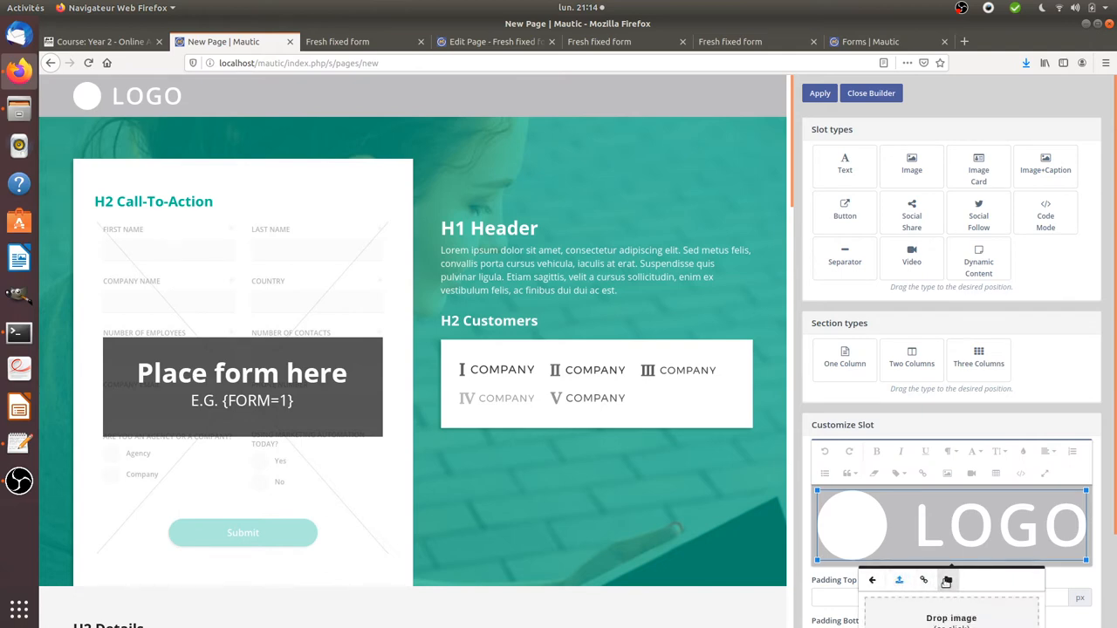
click(946, 580)
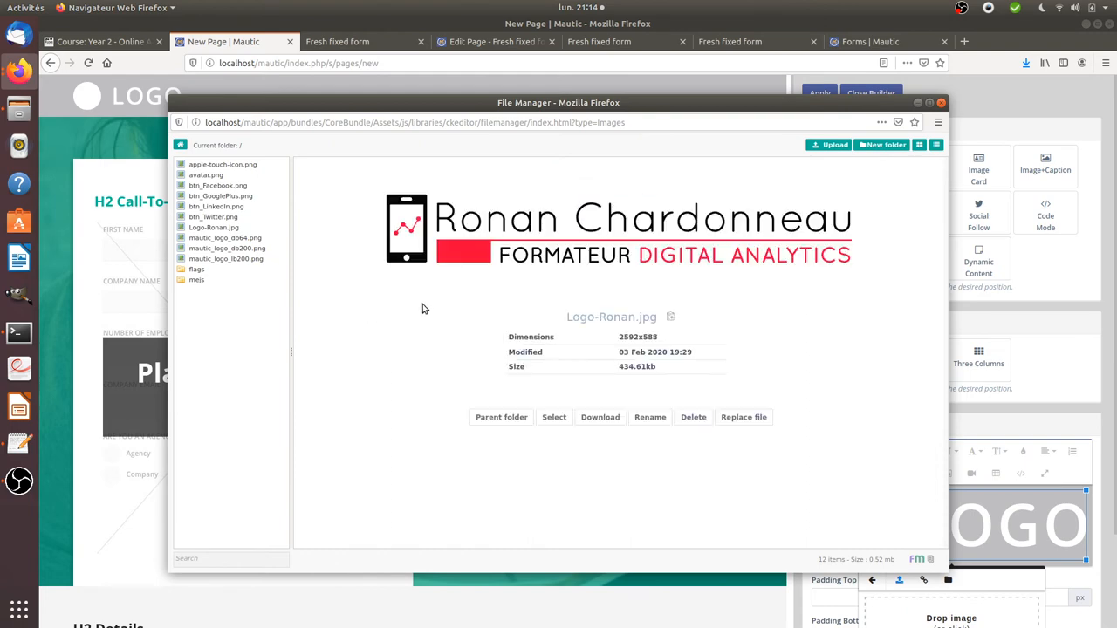
mouse_move(537, 435)
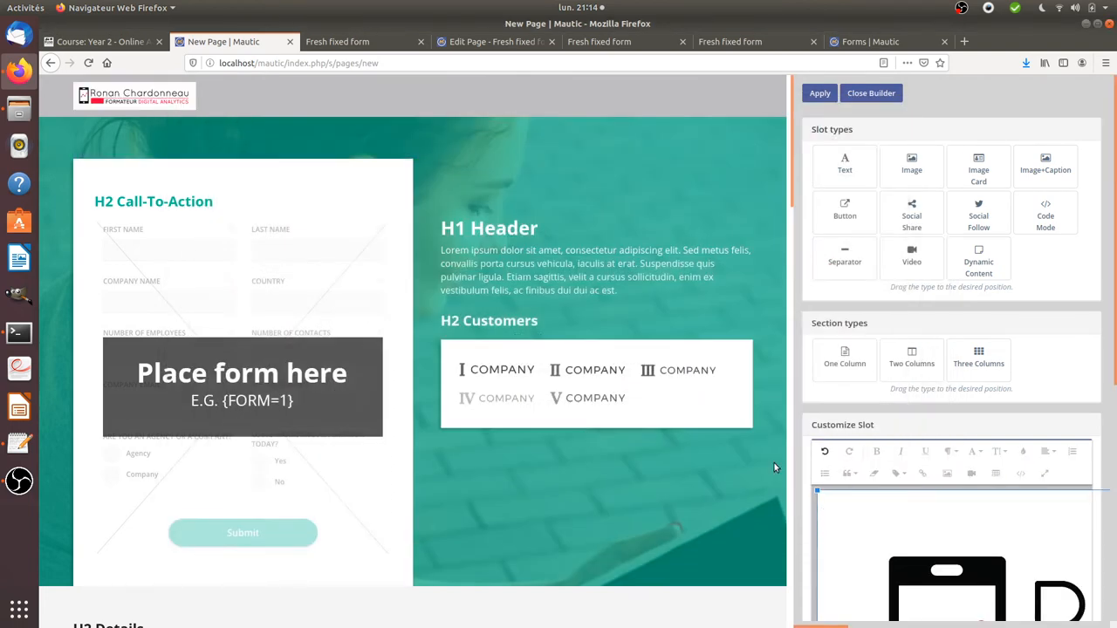
mouse_move(772, 102)
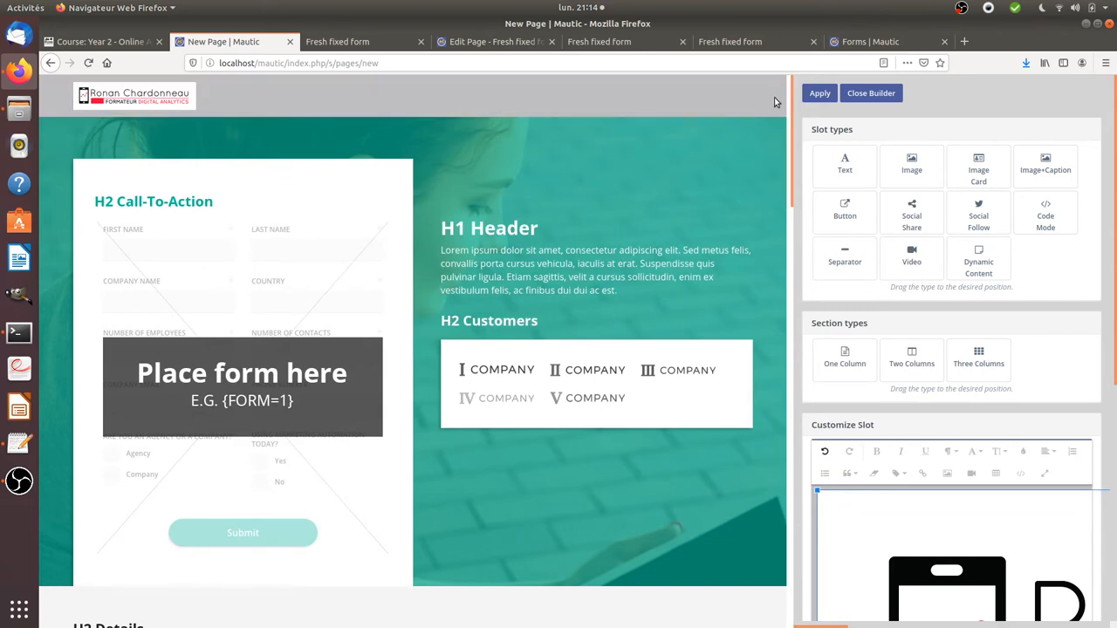
Change the page headline to 'Hey go and buy my product'.
click(483, 215)
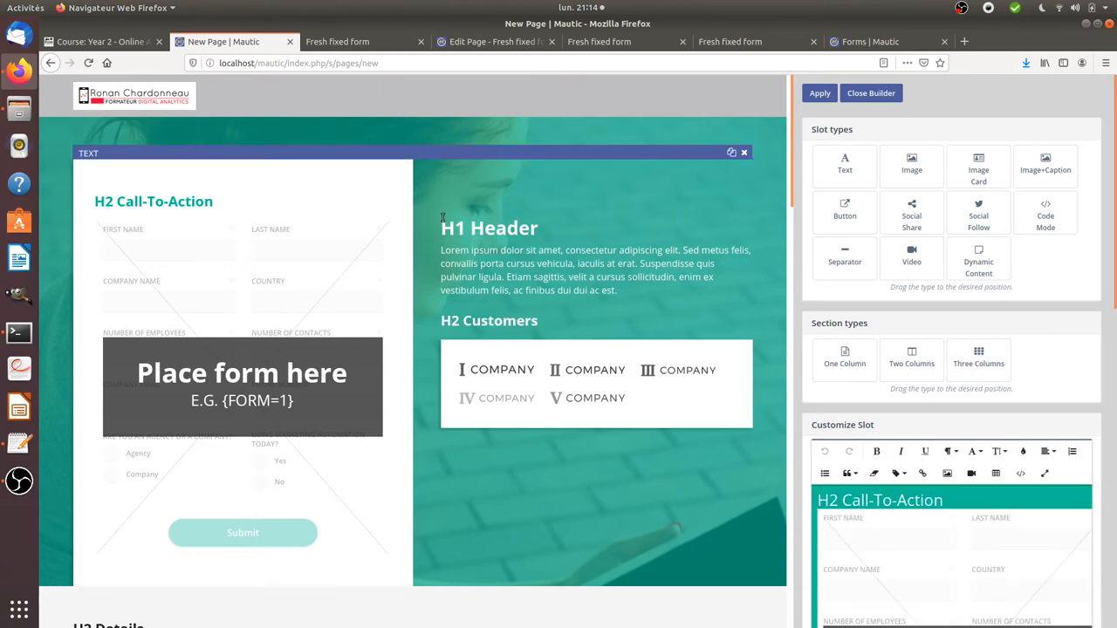
scroll(down, 3)
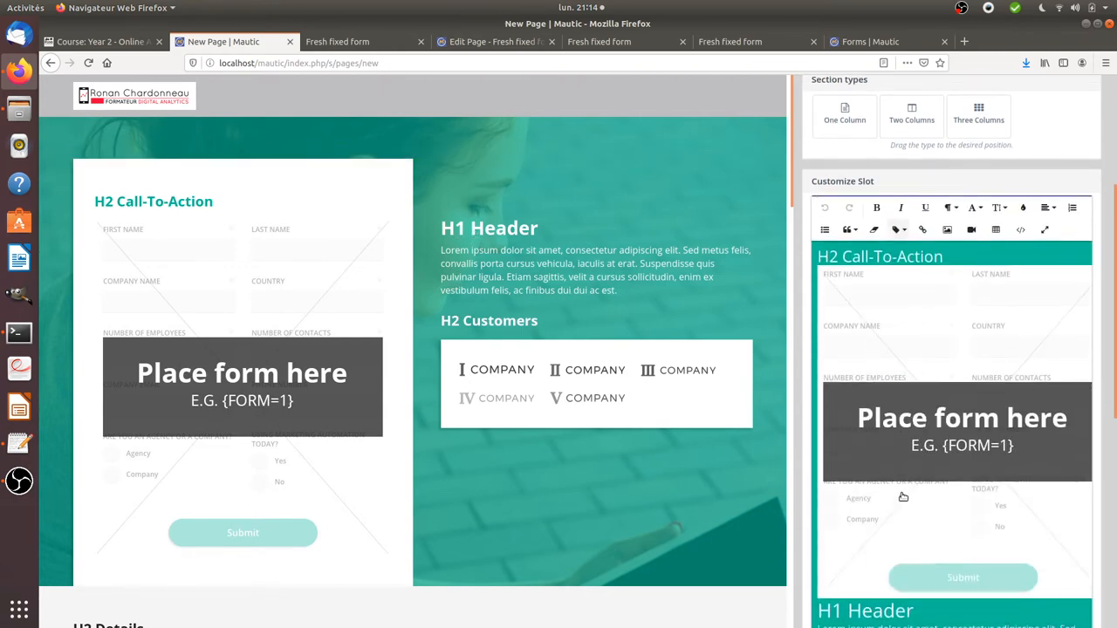
scroll(down, 3)
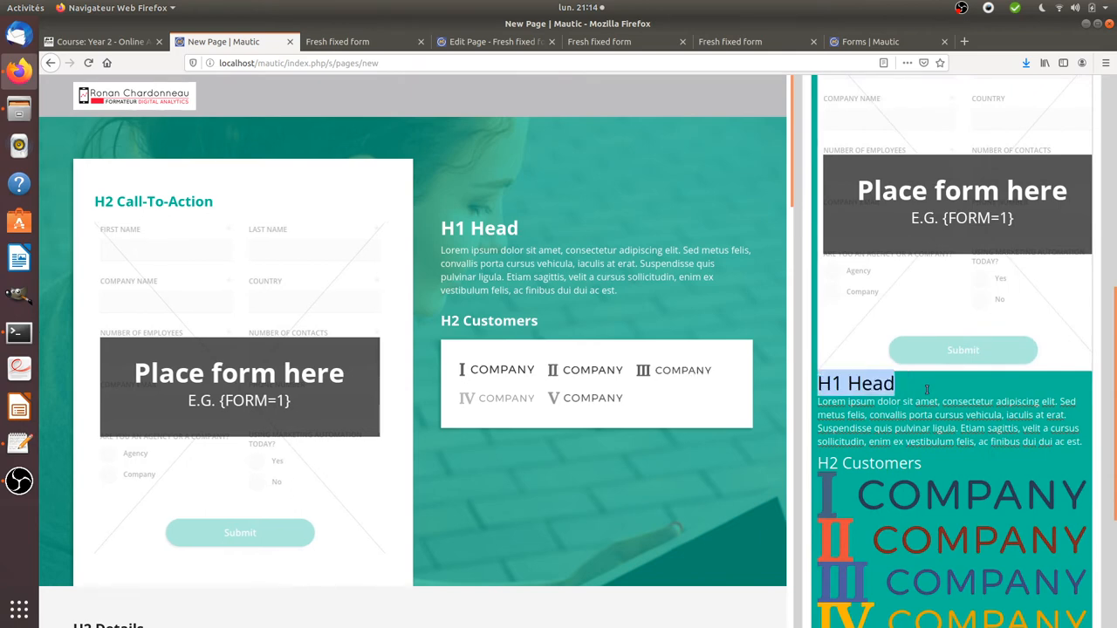
text(Hey go and buy my product)
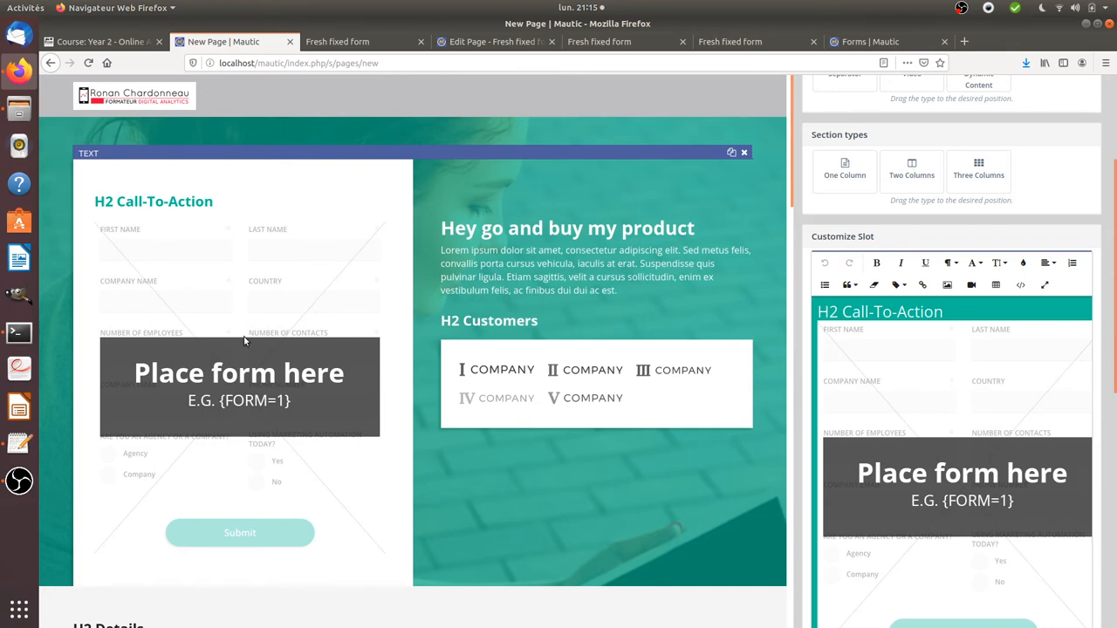
mouse_move(288, 414)
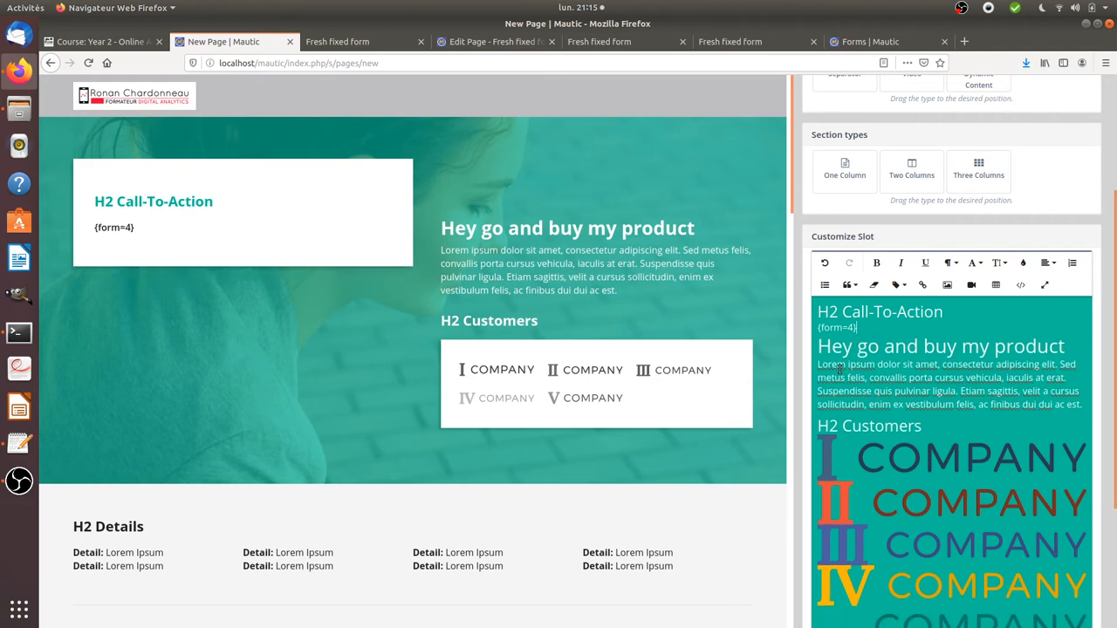
Apply the builder edits and close the builder after the missing-title error.
scroll(up, 3)
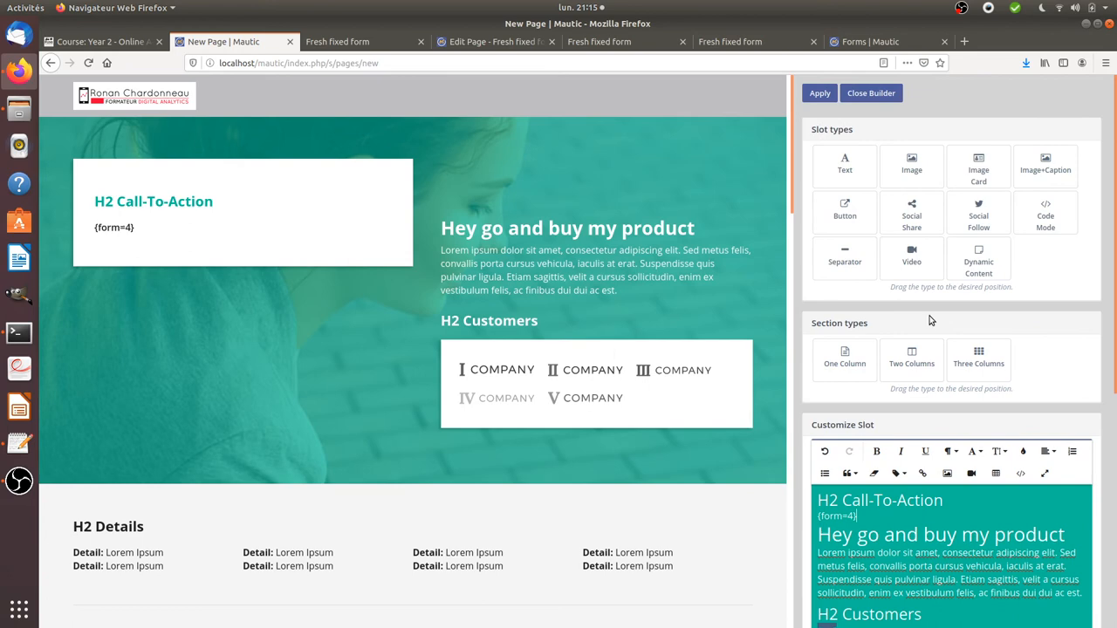
click(820, 93)
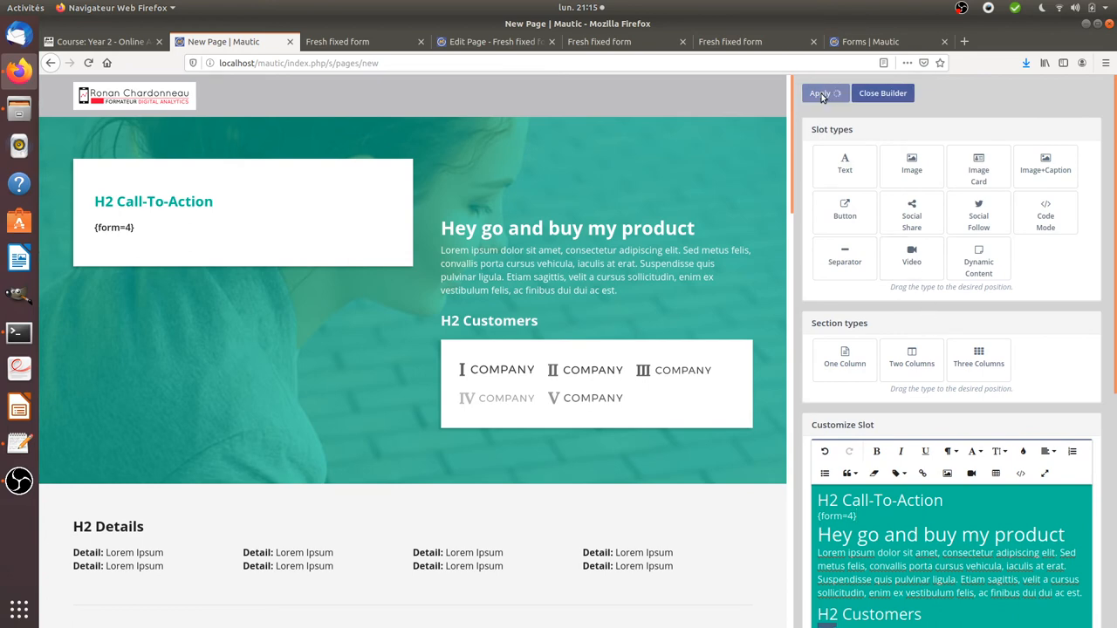
click(819, 93)
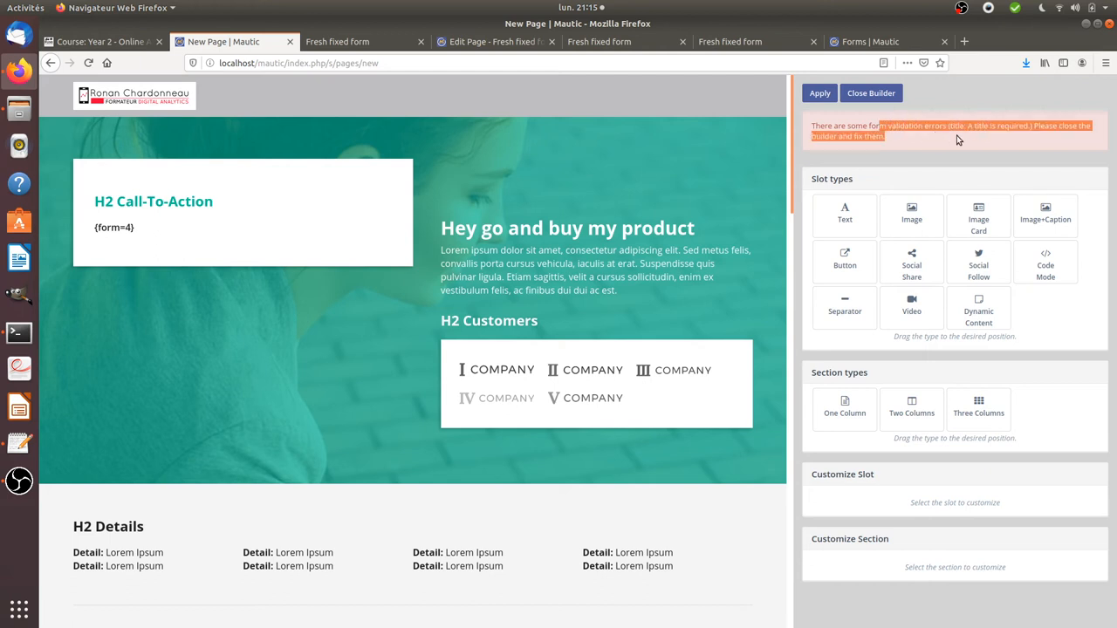
mouse_move(902, 172)
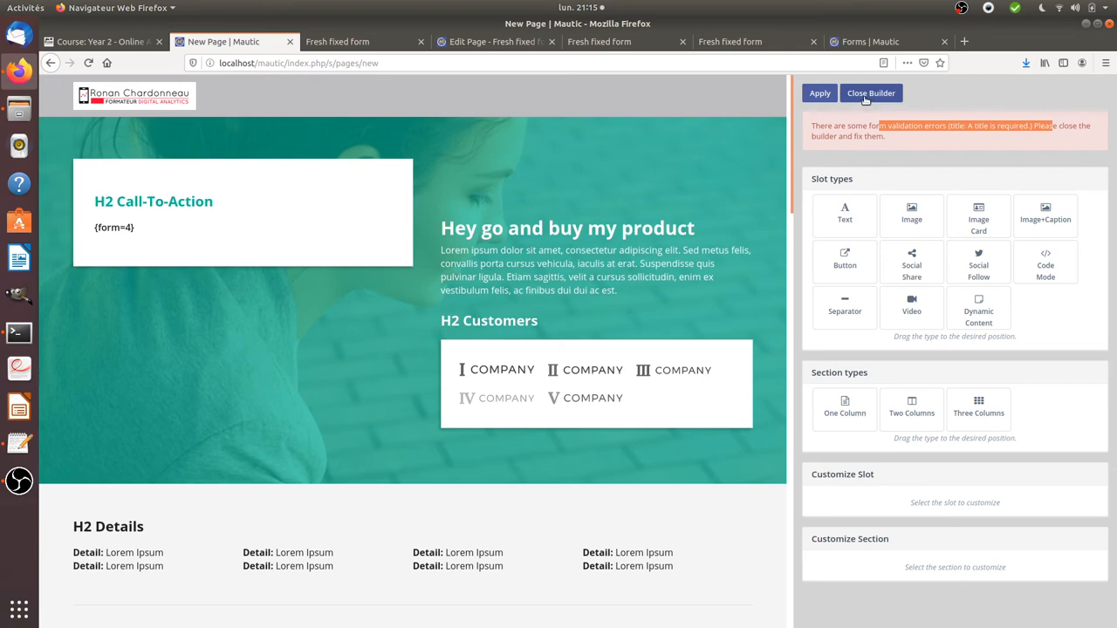
click(870, 93)
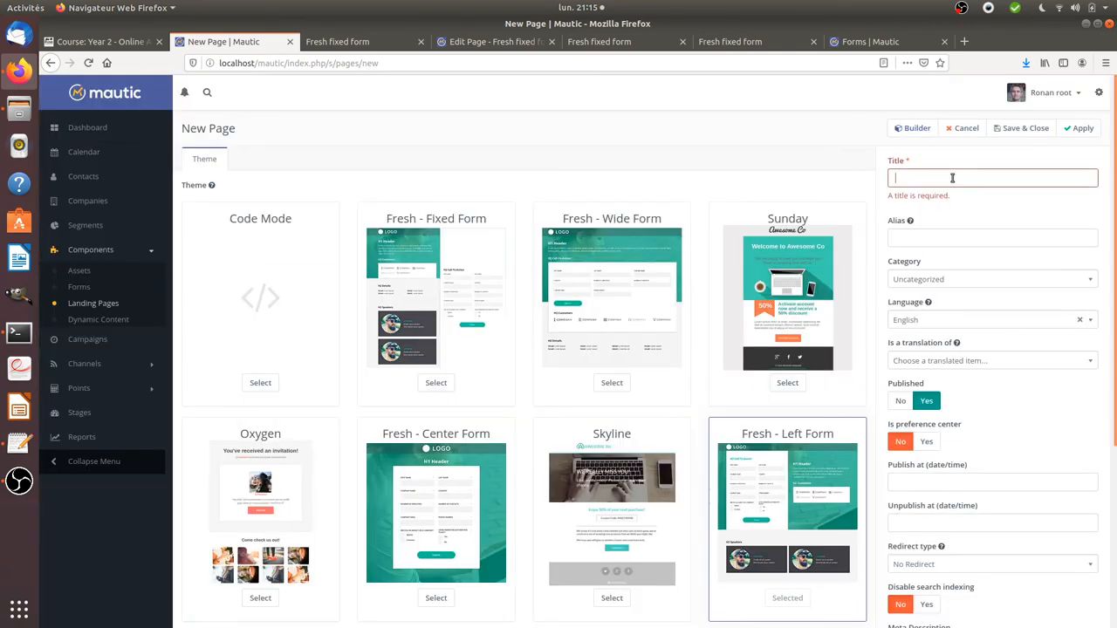
Title the page 'My test landing page', then save and close it.
text(My t)
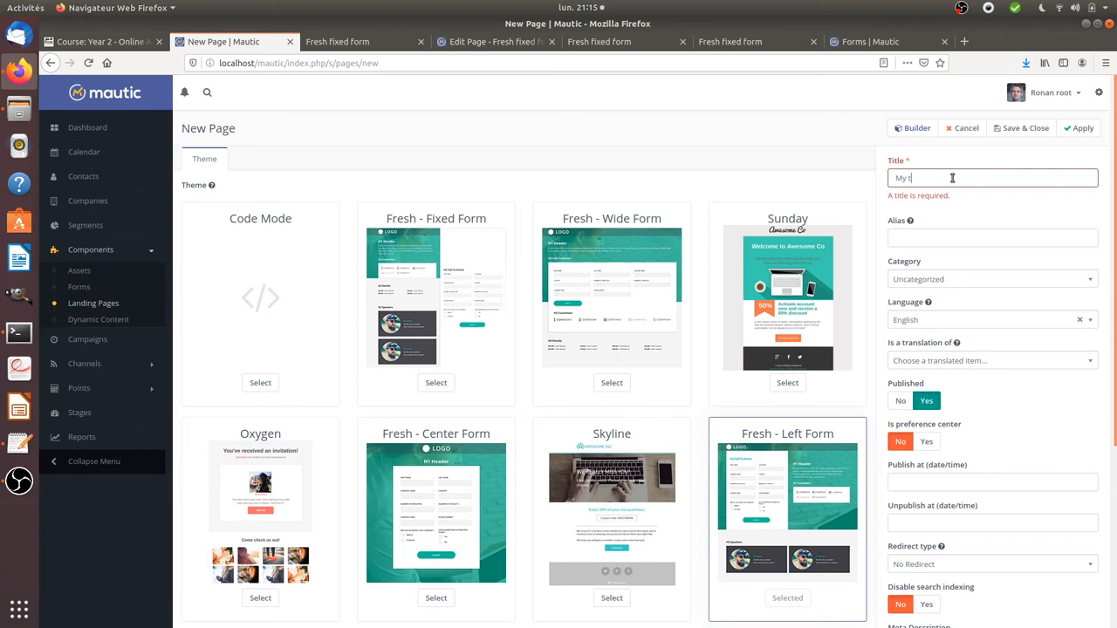
text(est landing)
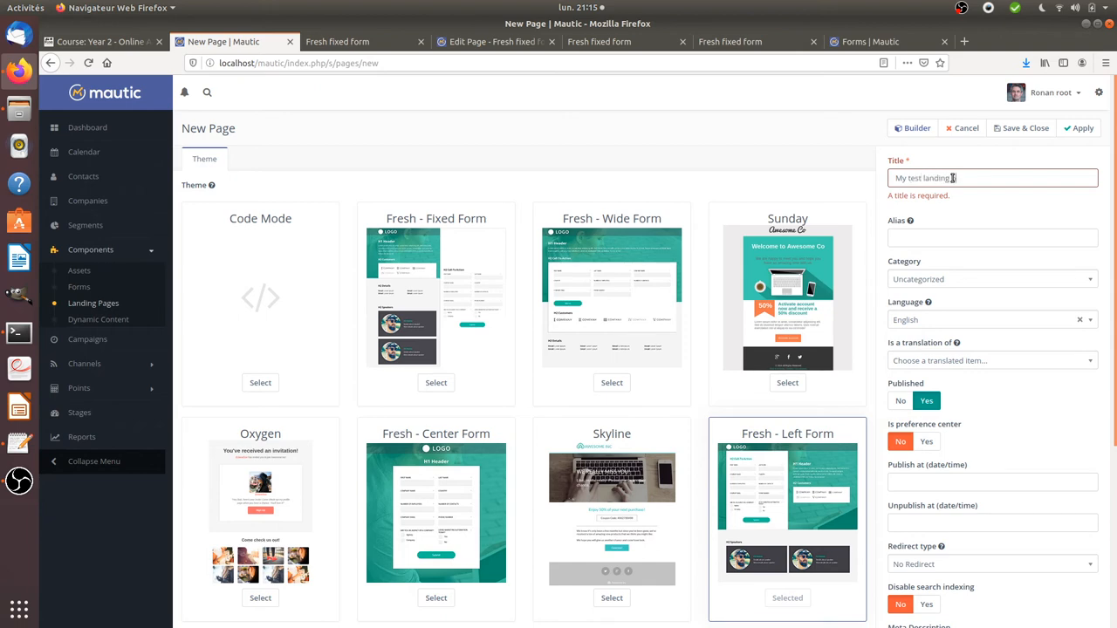
text(page)
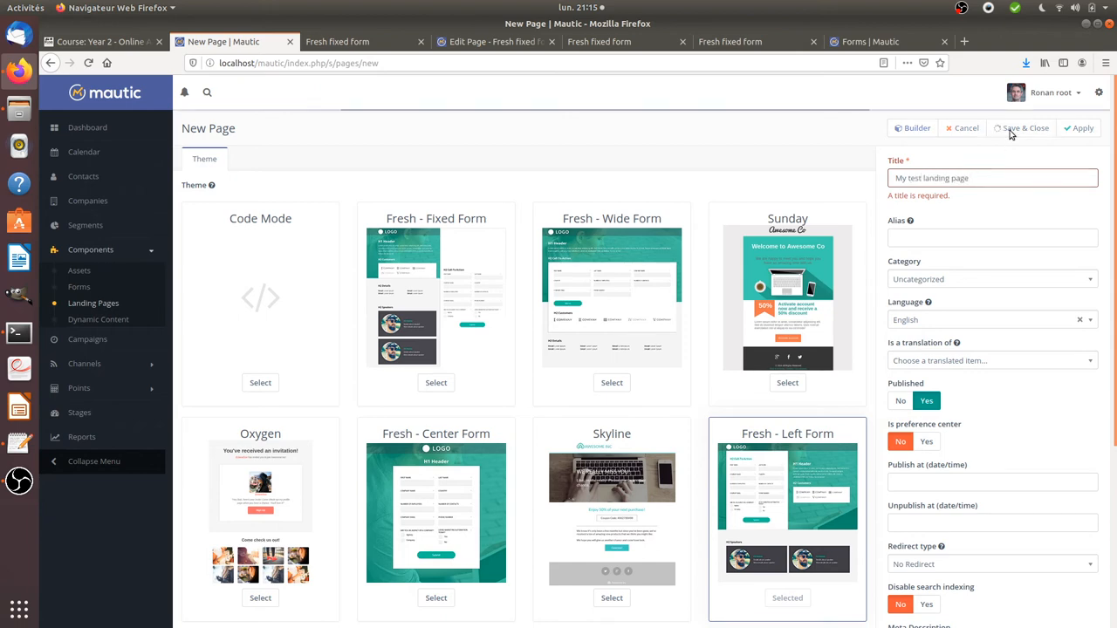
click(1021, 127)
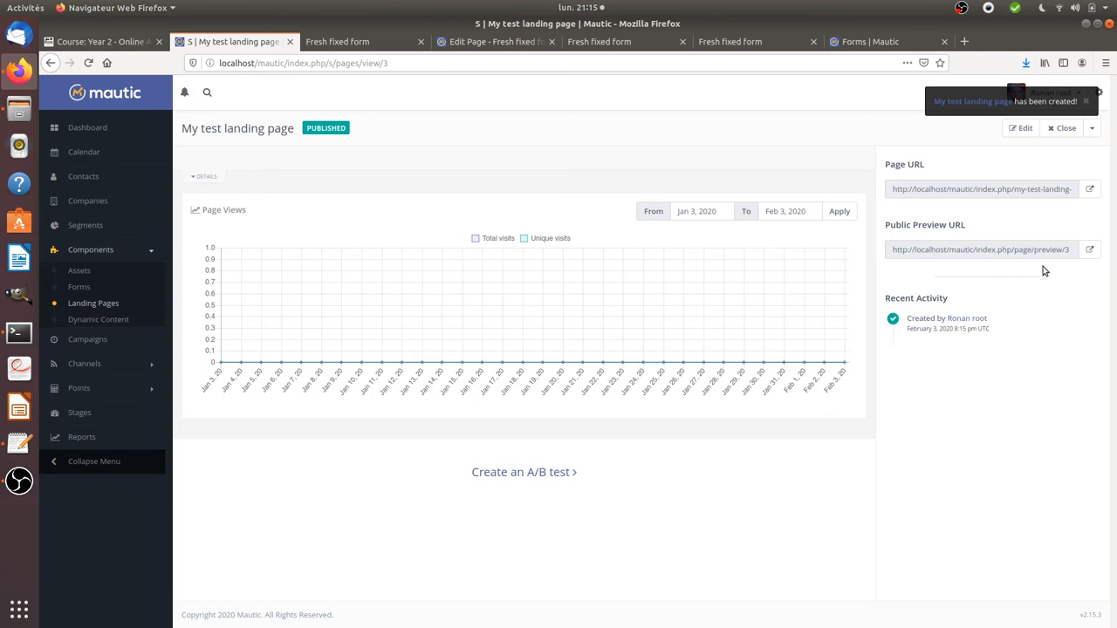
On the page's public preview, enter first name Elmer and family name Food.
click(1090, 250)
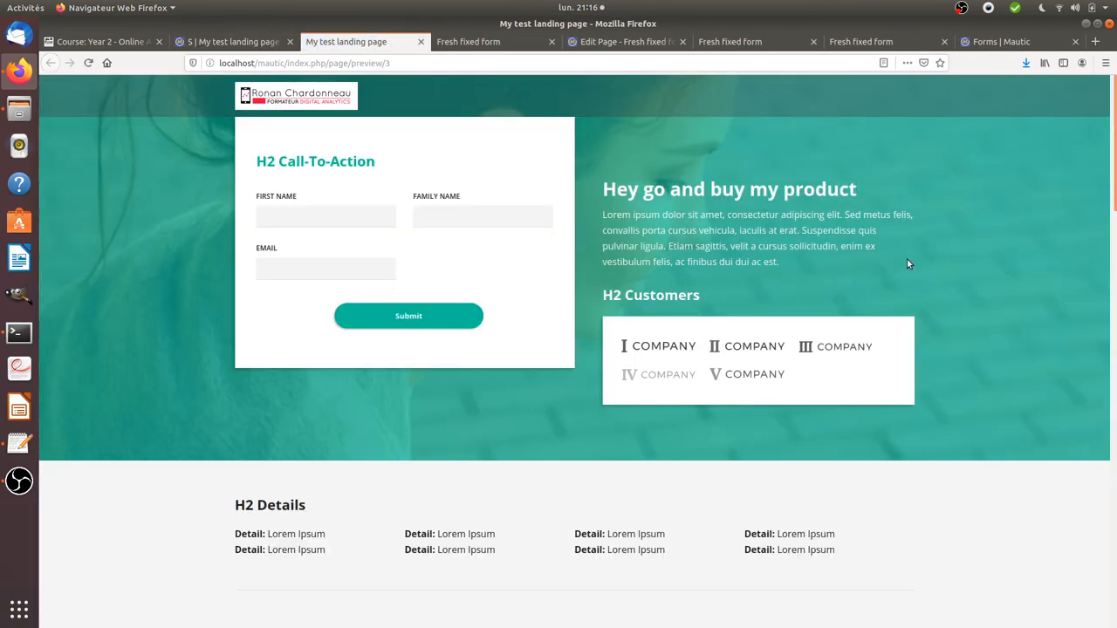
mouse_move(549, 215)
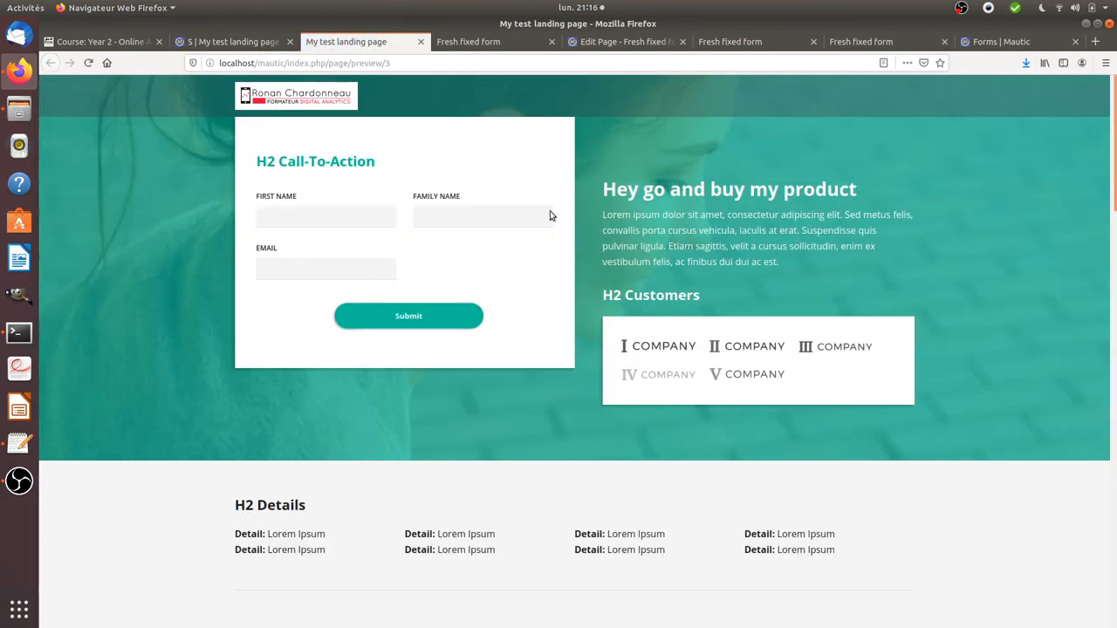
click(325, 215)
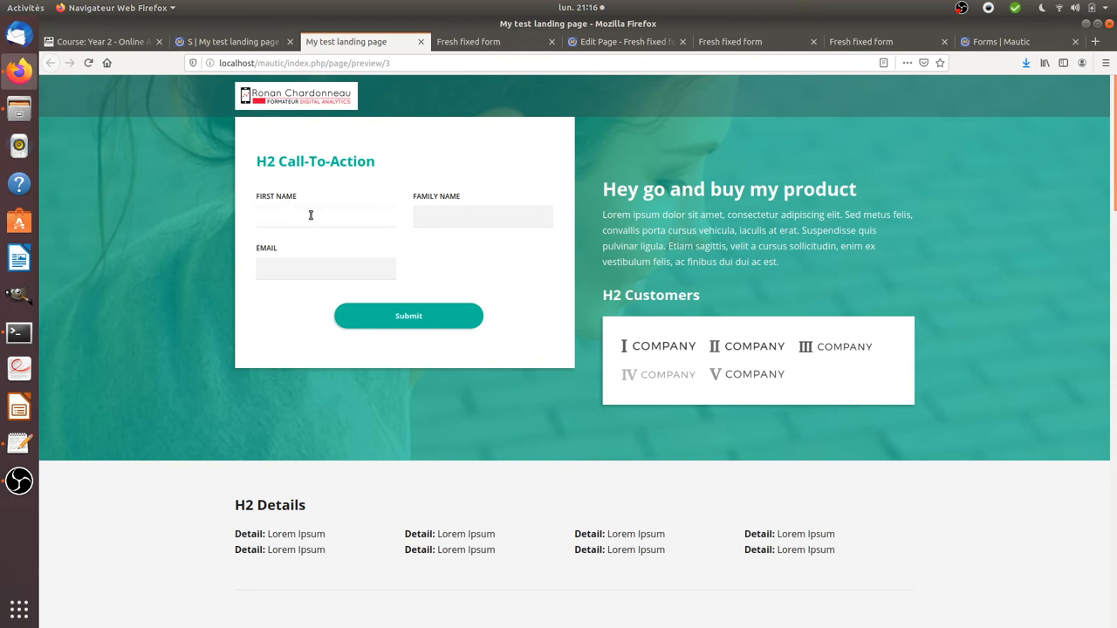
click(326, 215)
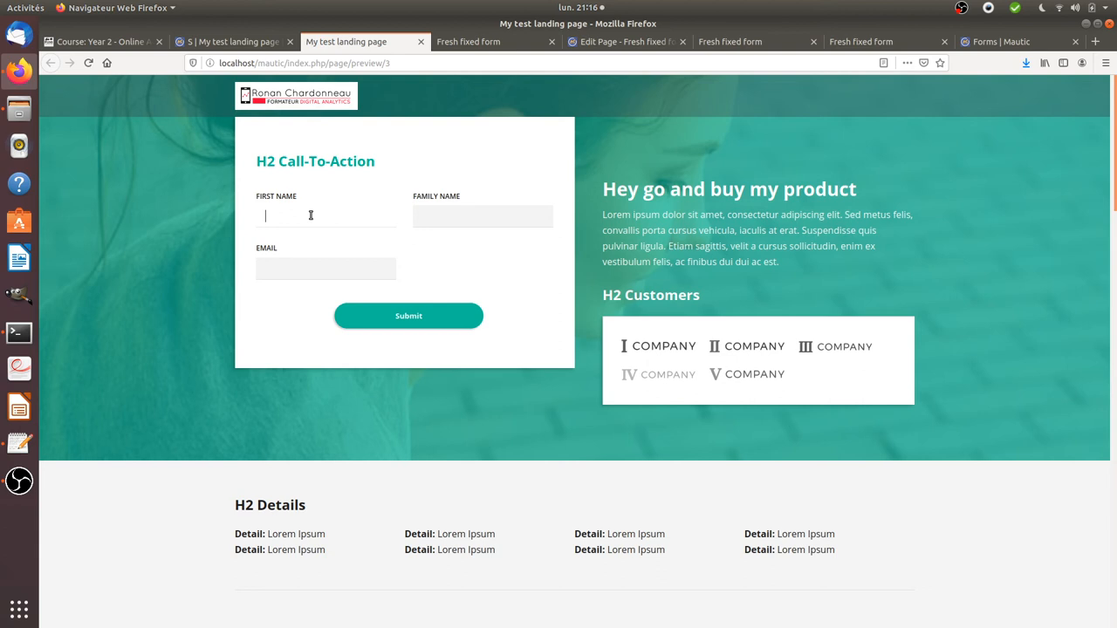
text(Elmer)
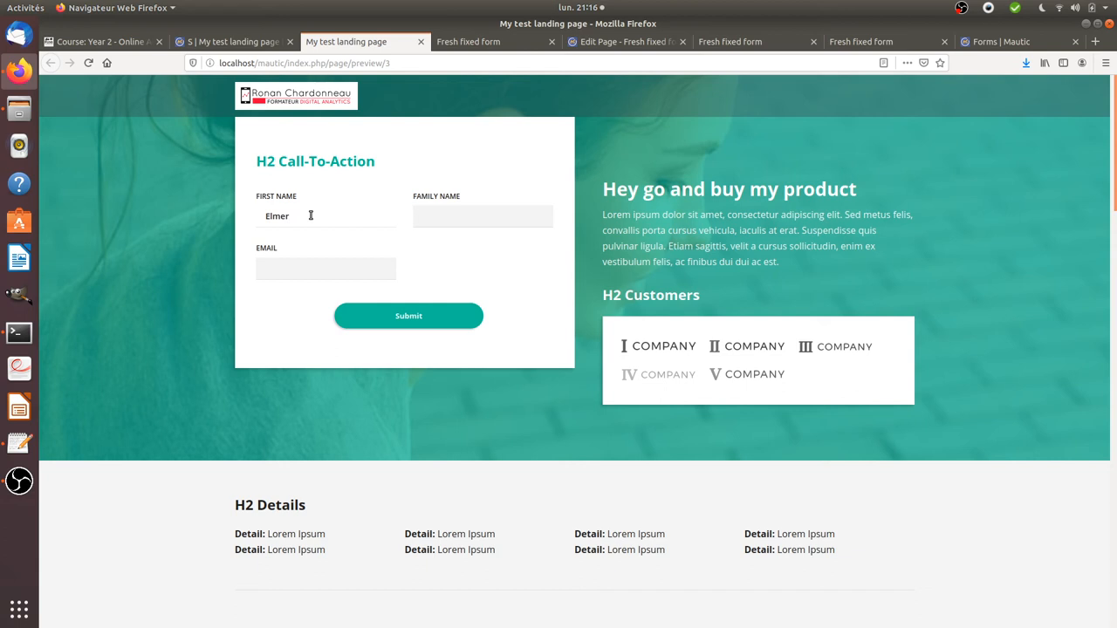
text(F)
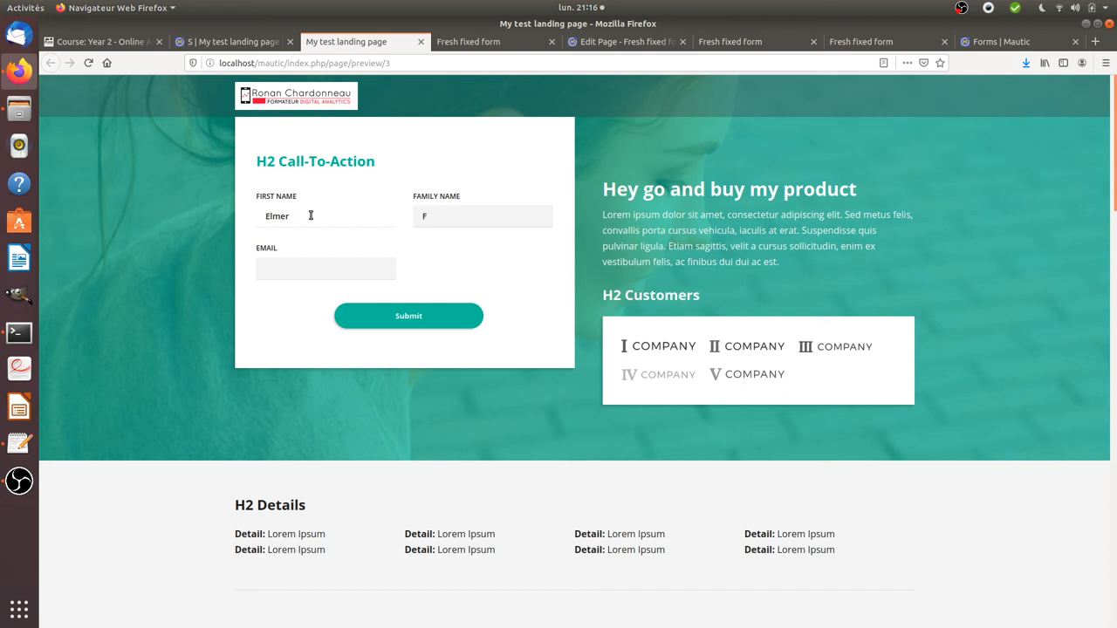
text(Food)
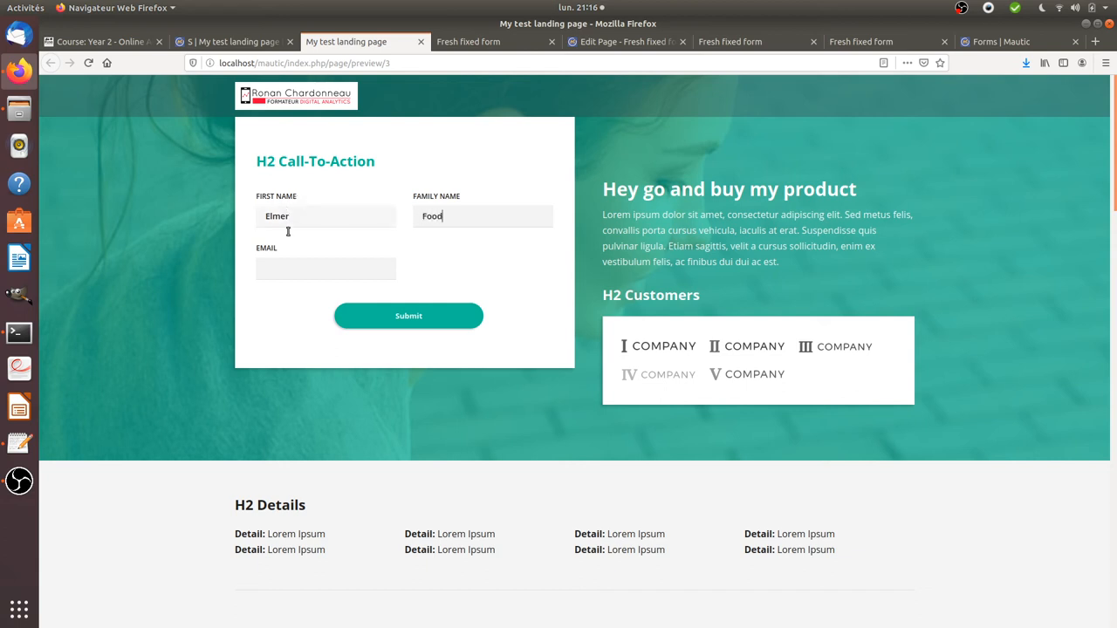
text(ro)
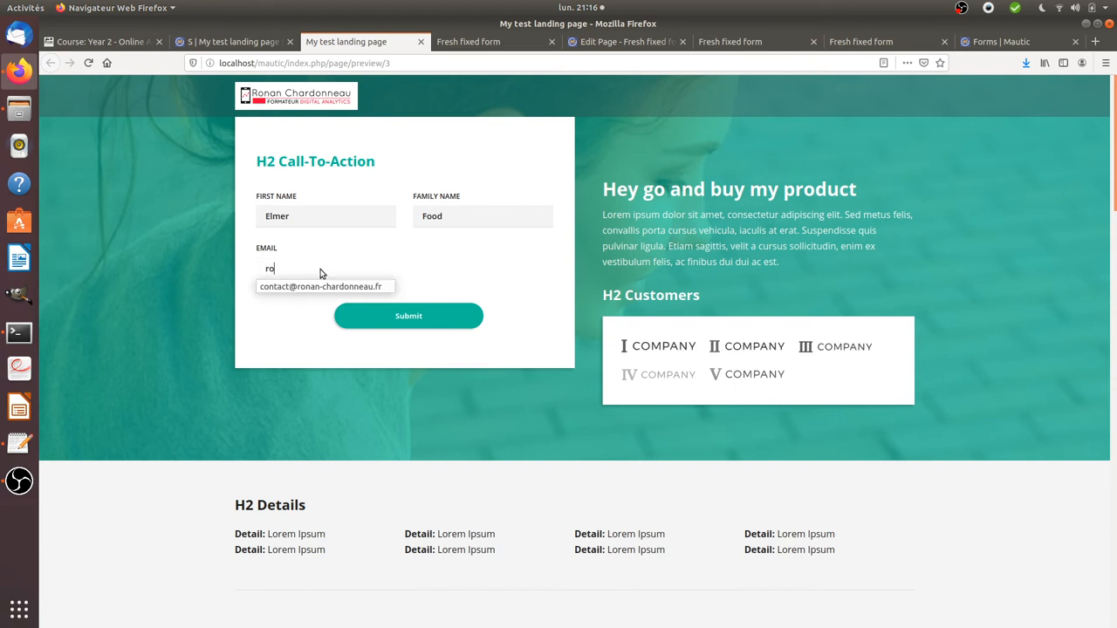
text(ot@root.fr)
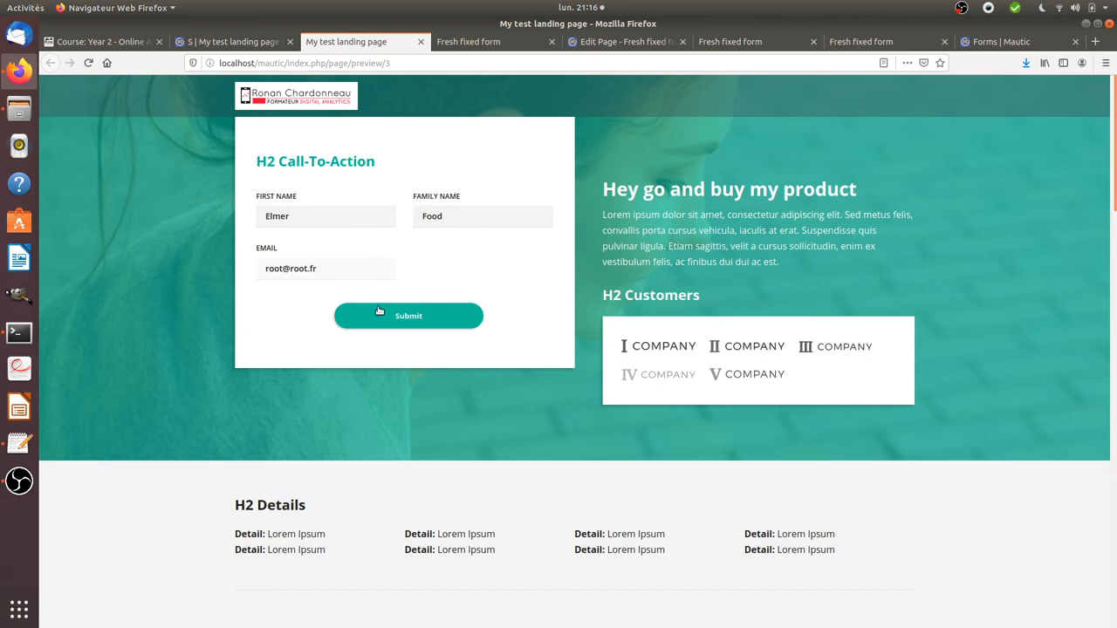
click(408, 316)
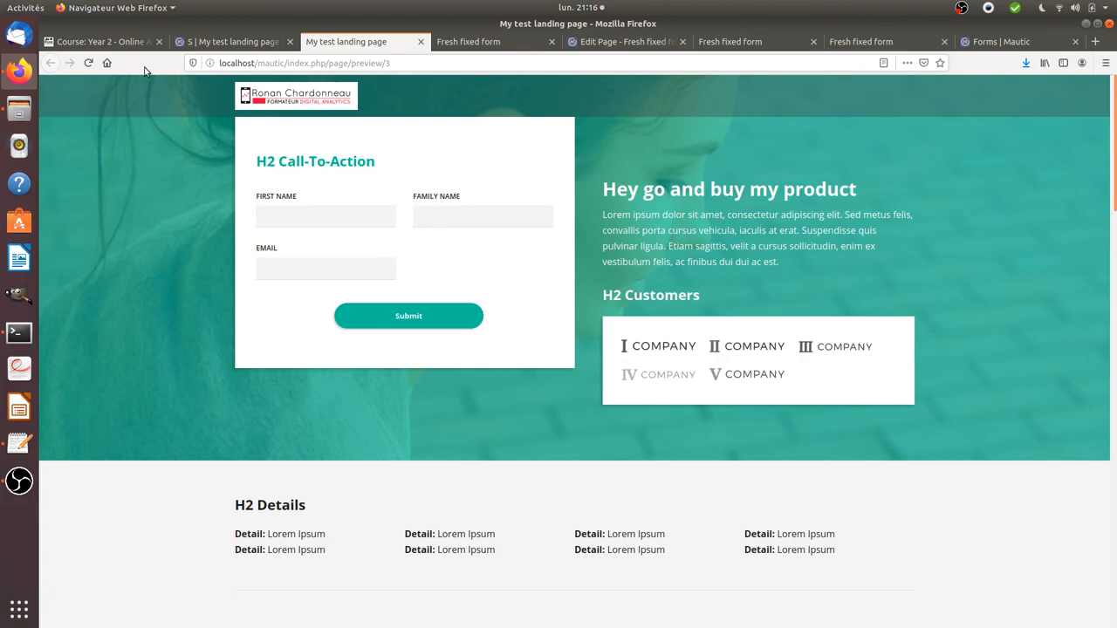
click(624, 41)
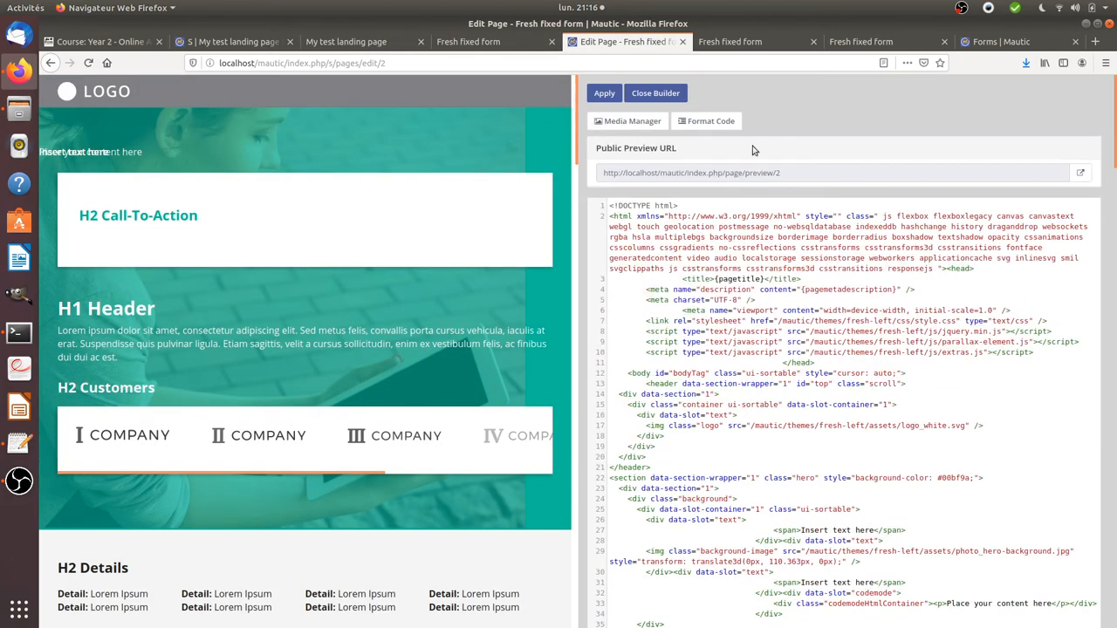
click(656, 93)
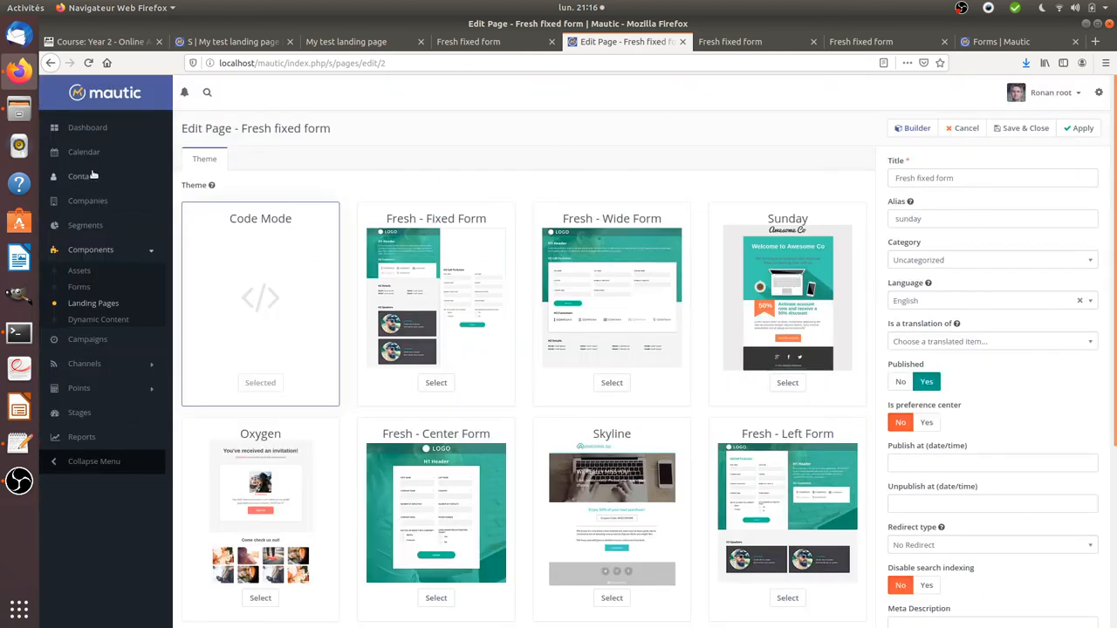
click(83, 176)
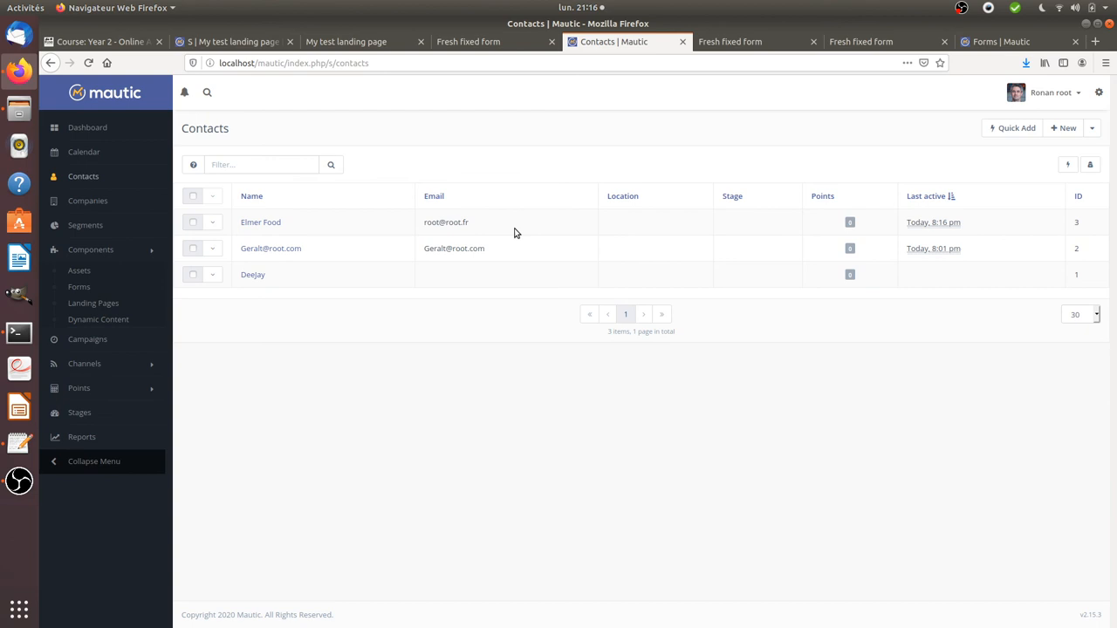
mouse_move(161, 232)
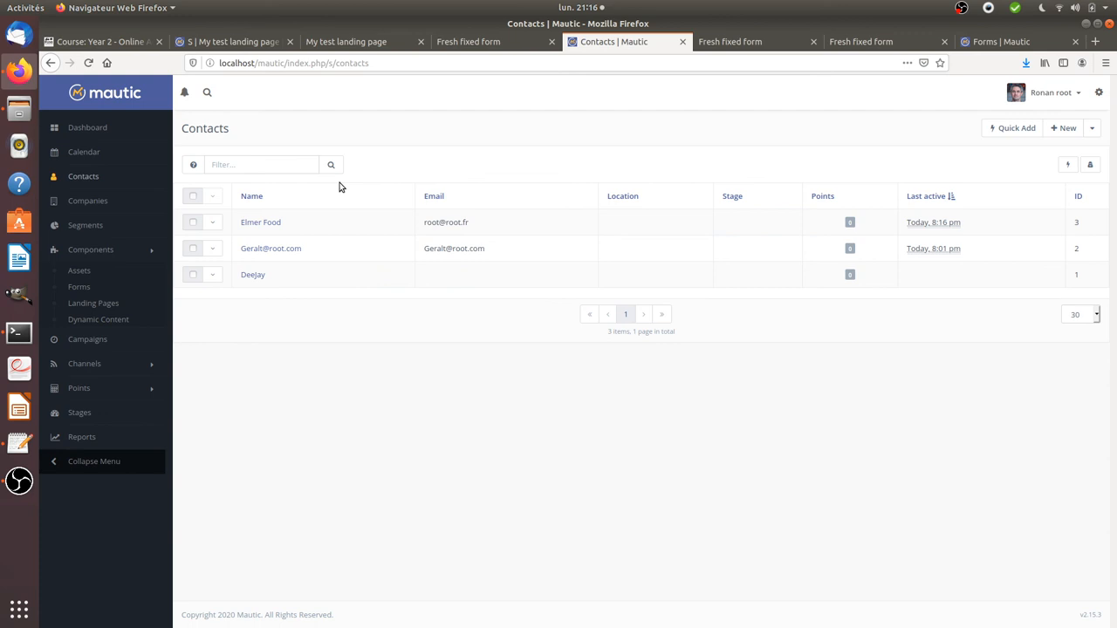
mouse_move(92, 303)
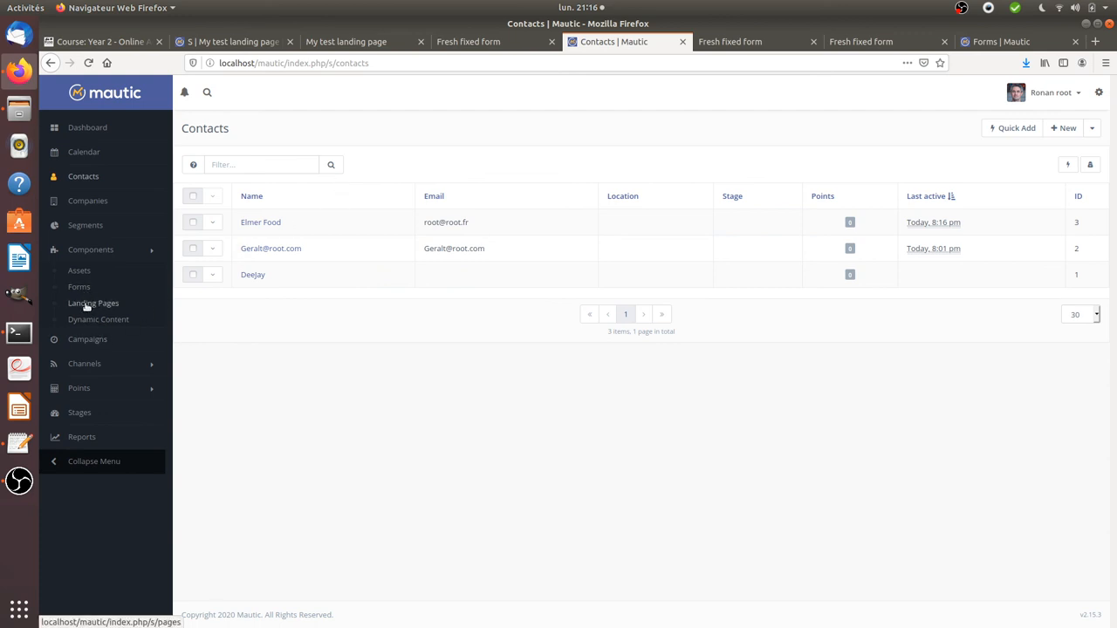
mouse_move(80, 286)
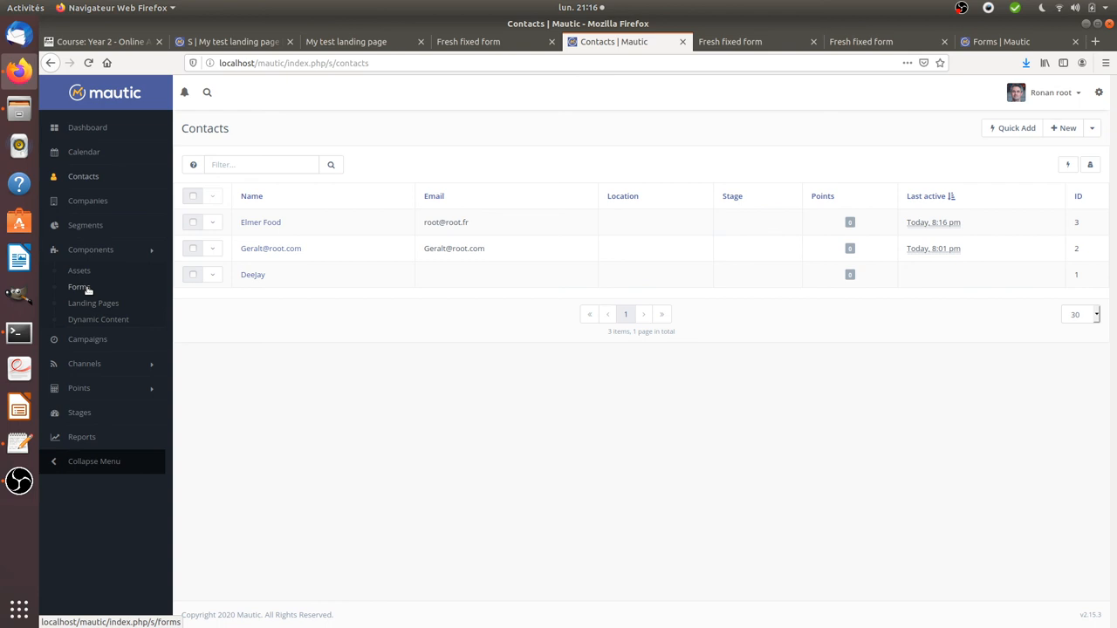
mouse_move(83, 302)
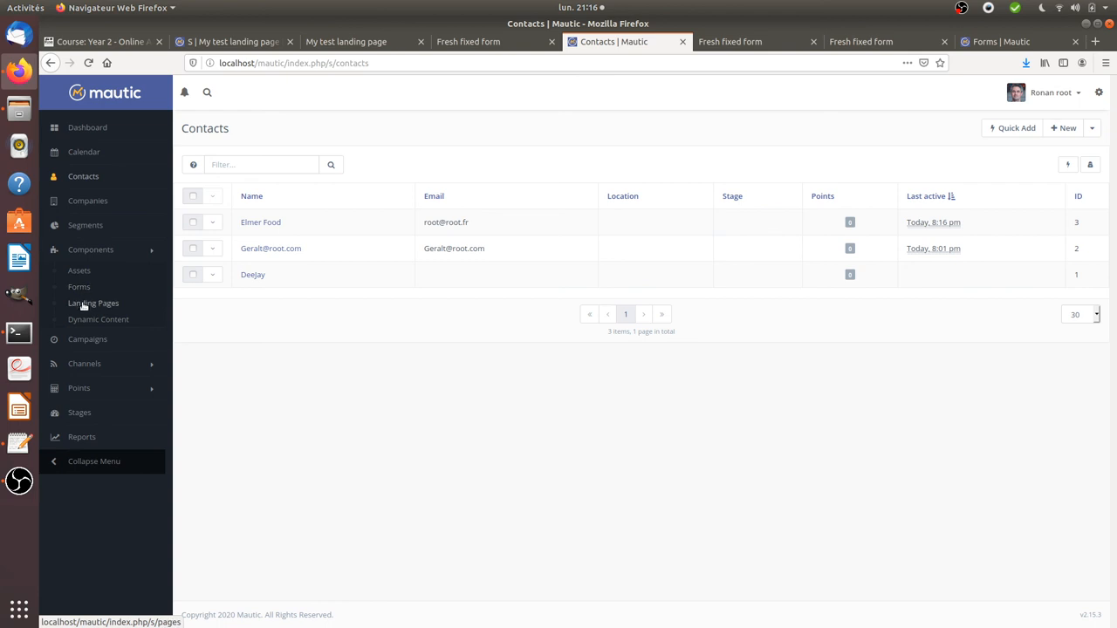
From the Landing Pages list, start a new landing page and browse its theme choices.
click(93, 303)
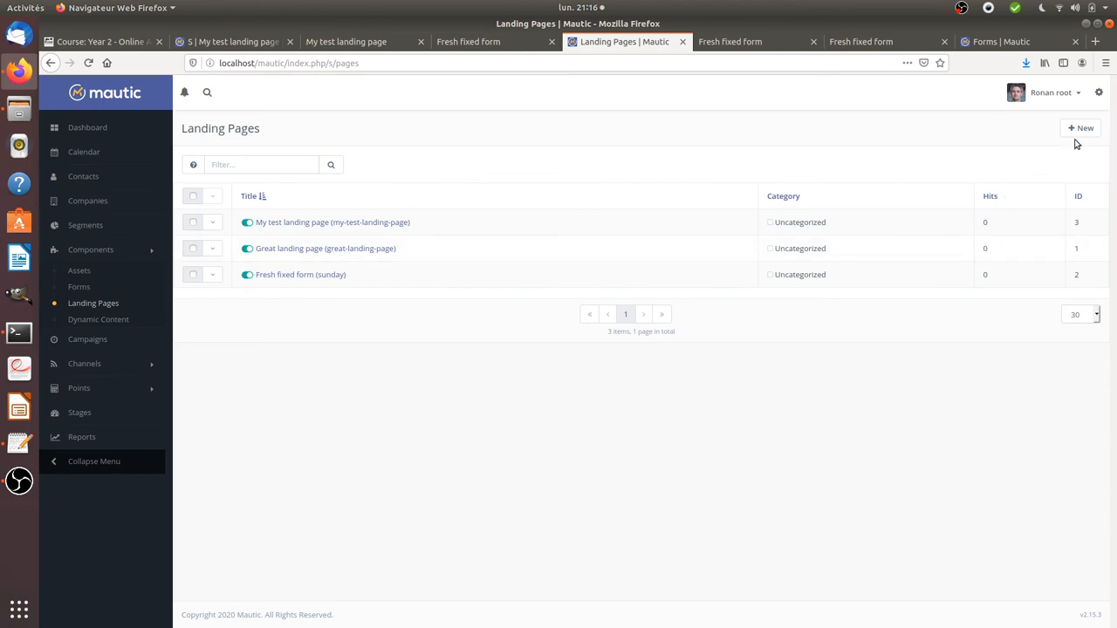
click(1080, 127)
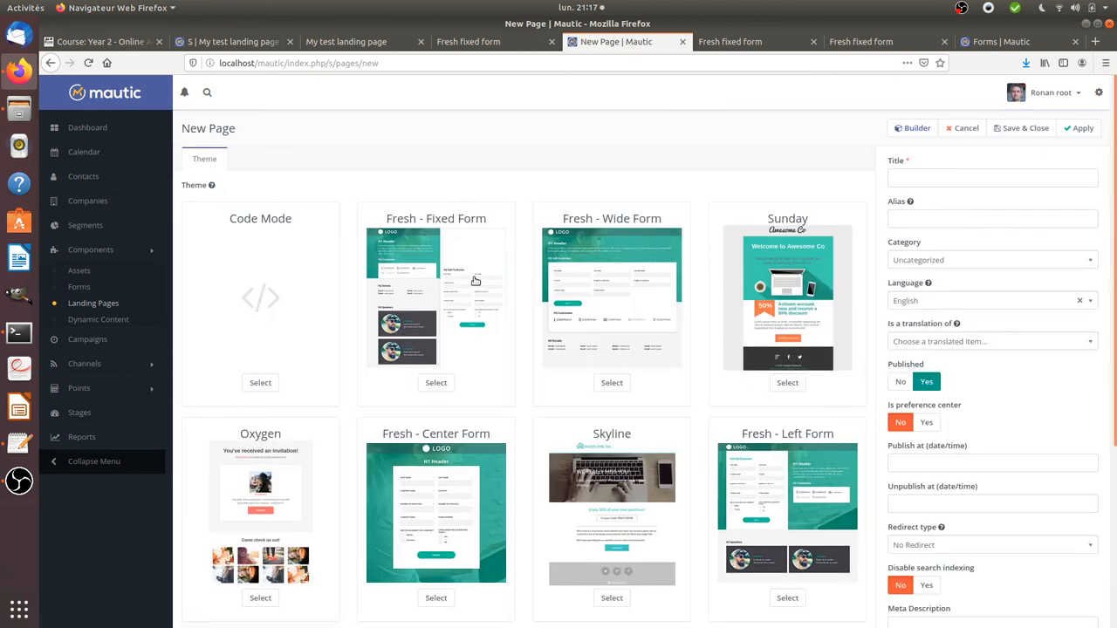
scroll(down, 3)
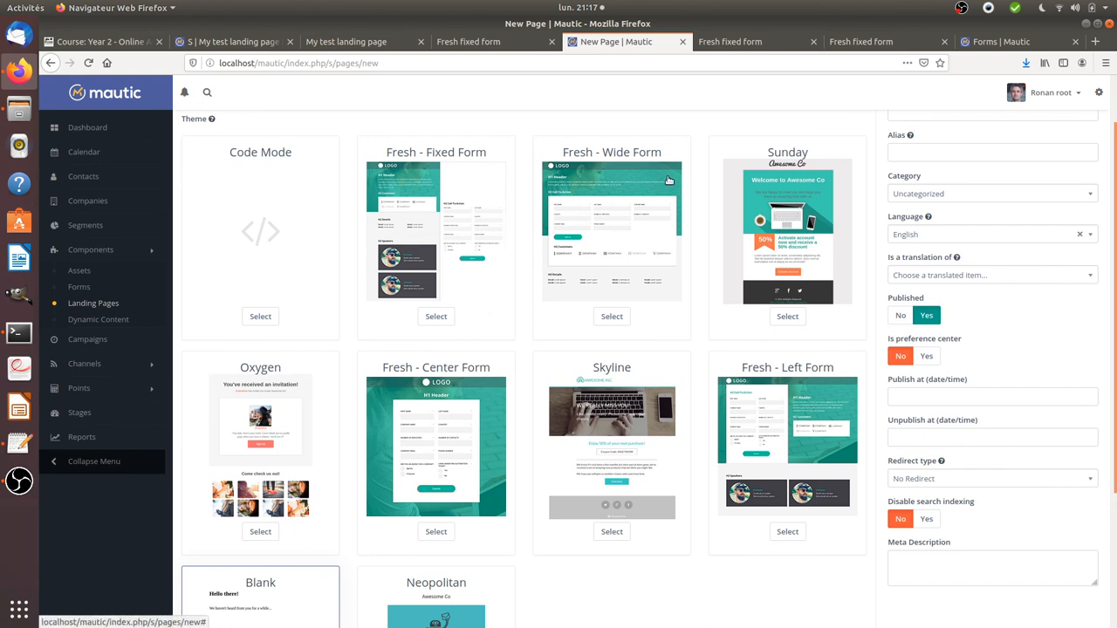
mouse_move(264, 303)
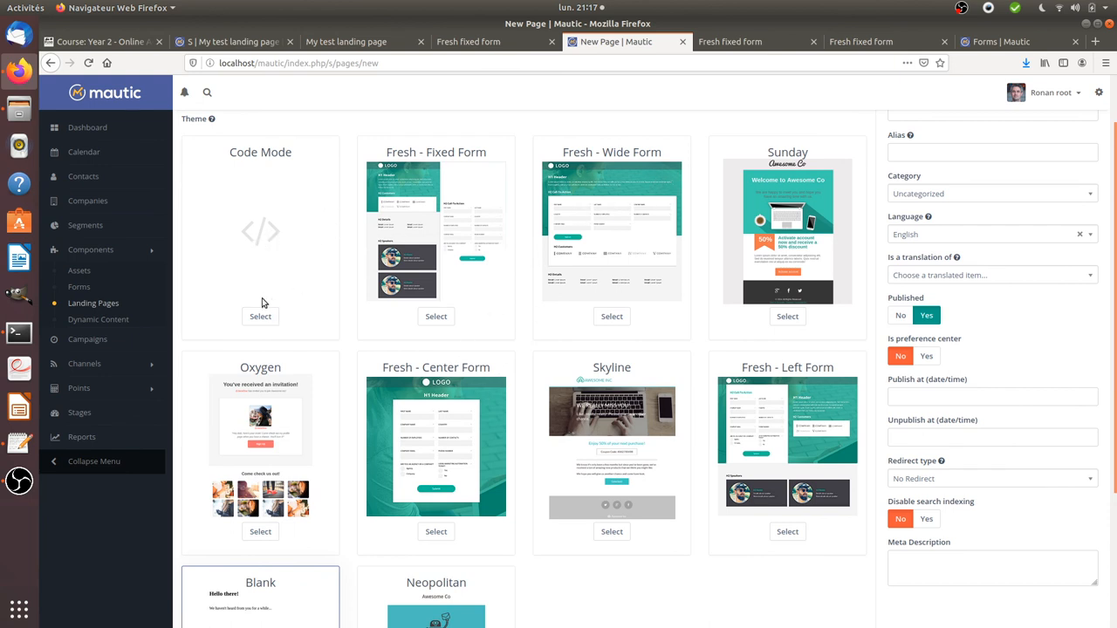
mouse_move(290, 285)
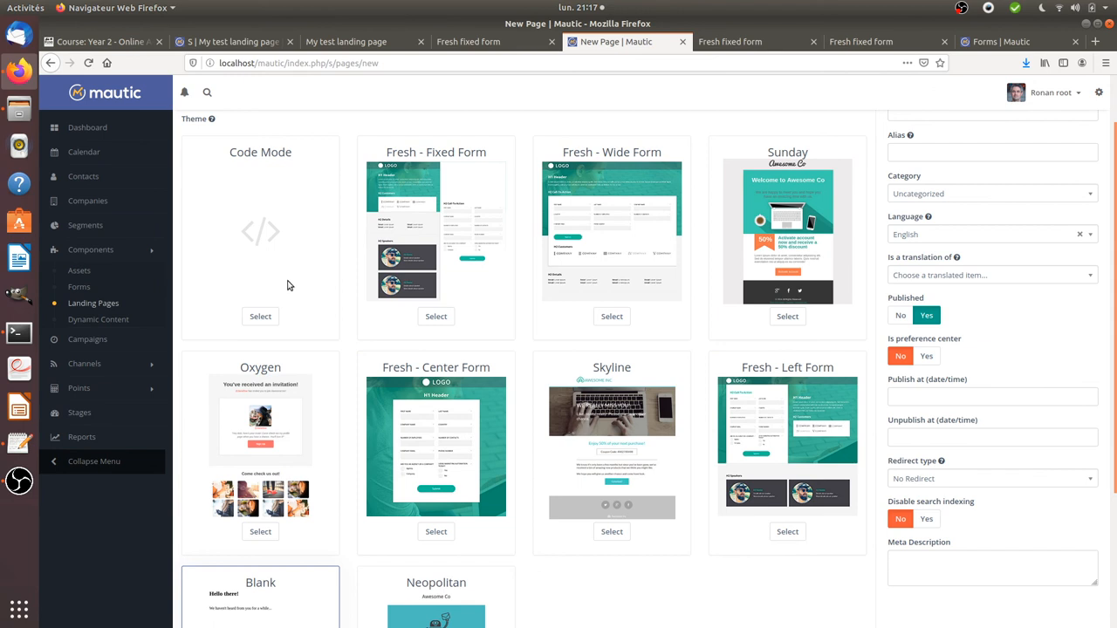
mouse_move(330, 282)
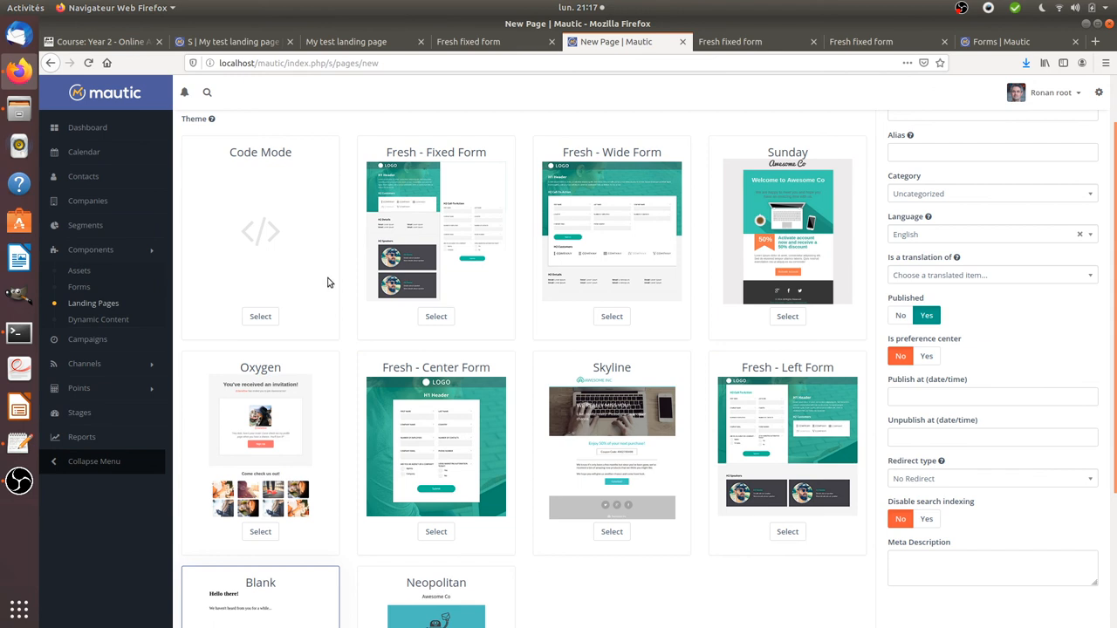
mouse_move(163, 230)
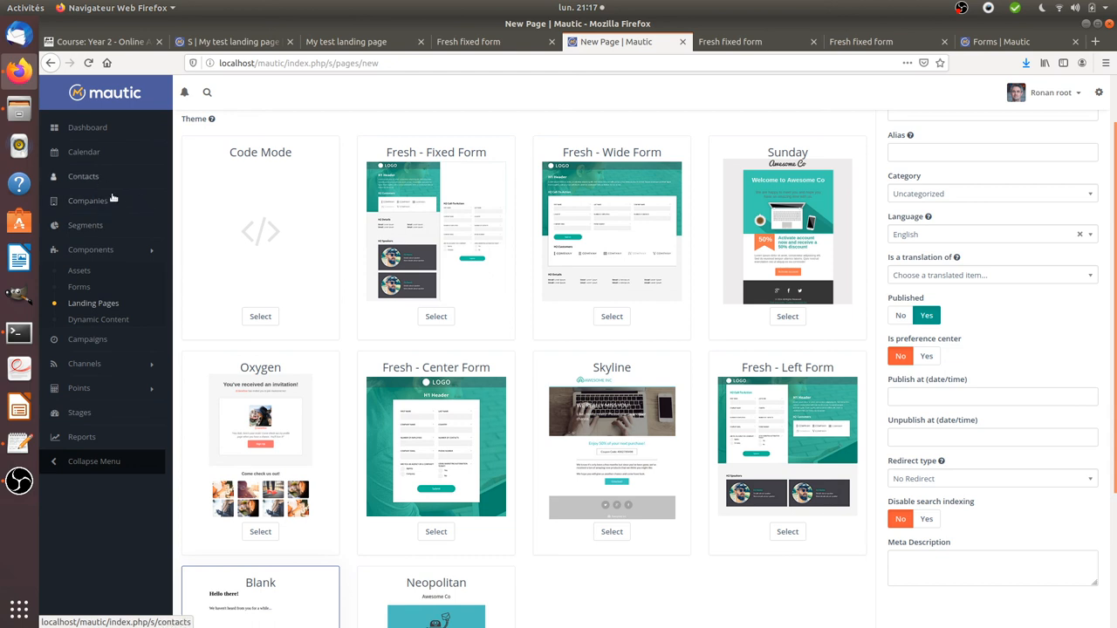
mouse_move(322, 200)
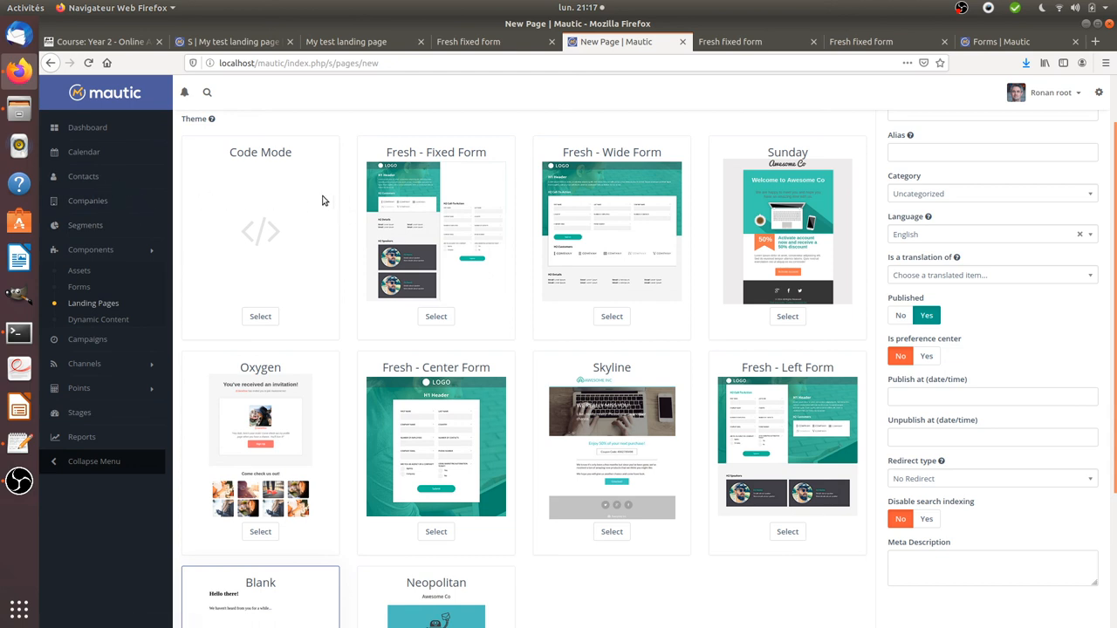